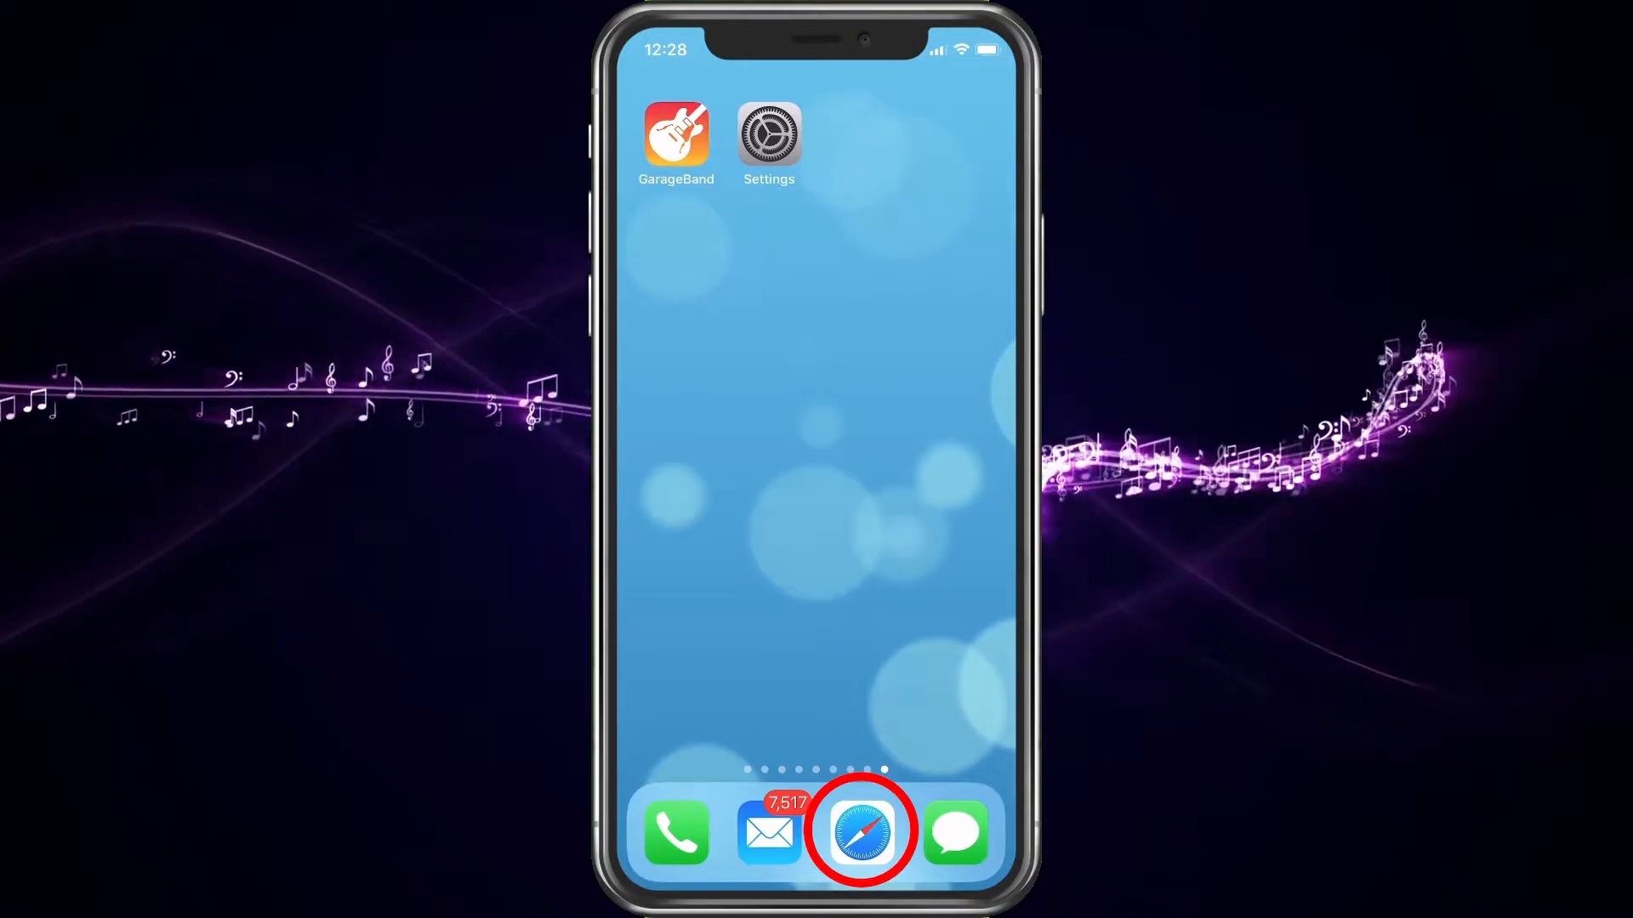
Download the NEFFEX 'Best of Me' MP3 from papawap.net in Safari and return Home
{"action": "left_click", "coordinate": [861, 830]}
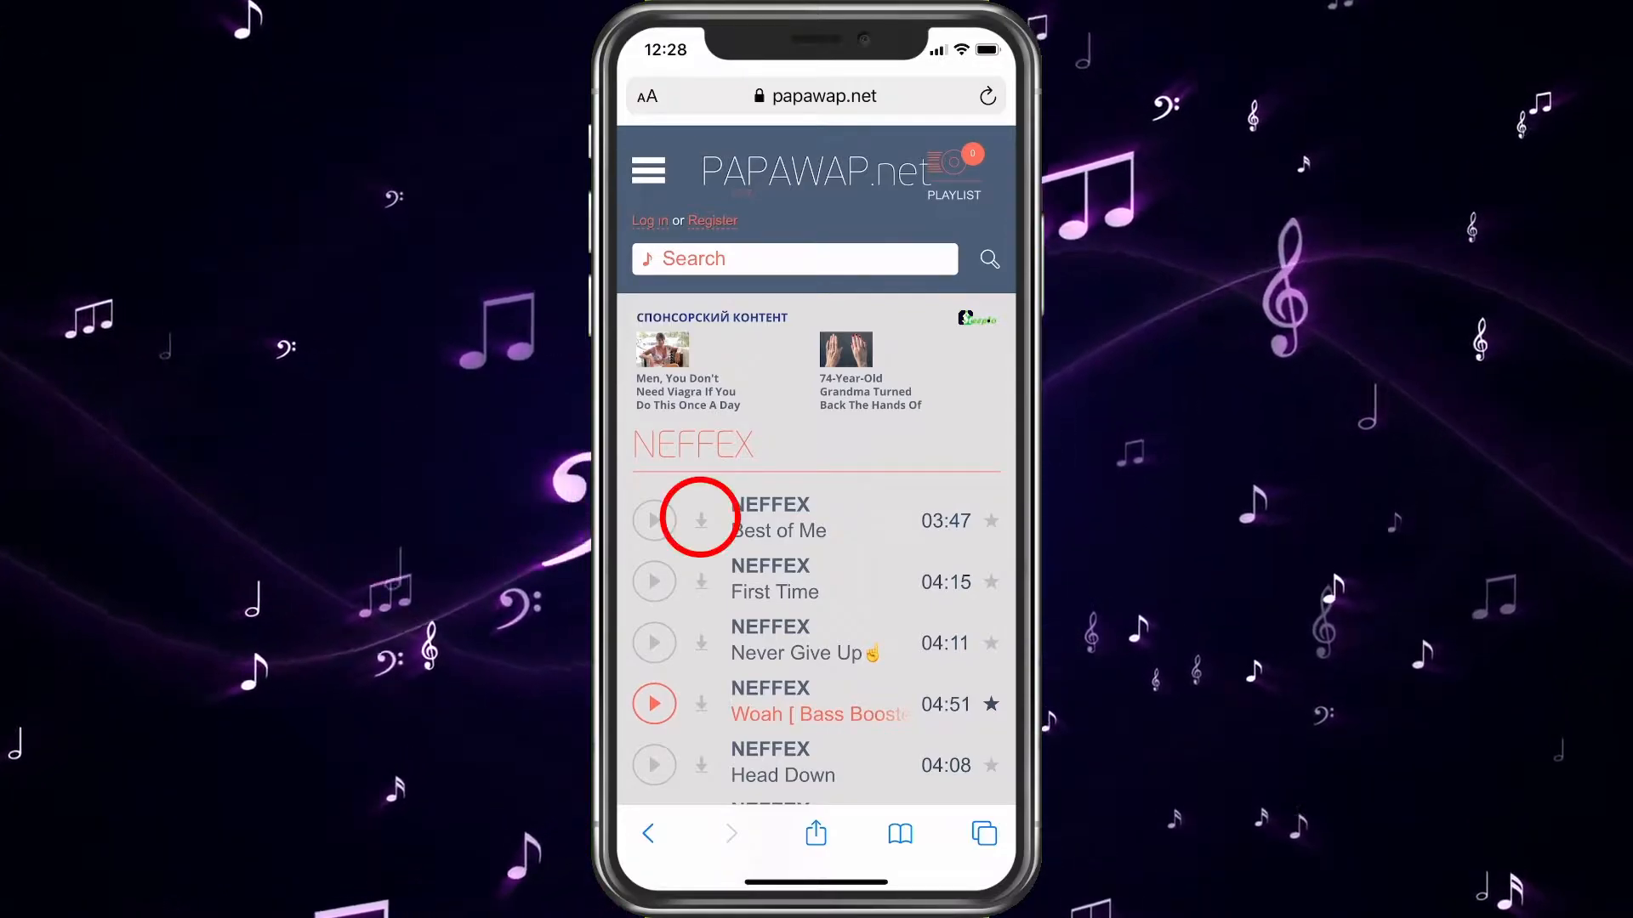
{"action": "left_click", "coordinate": [701, 521]}
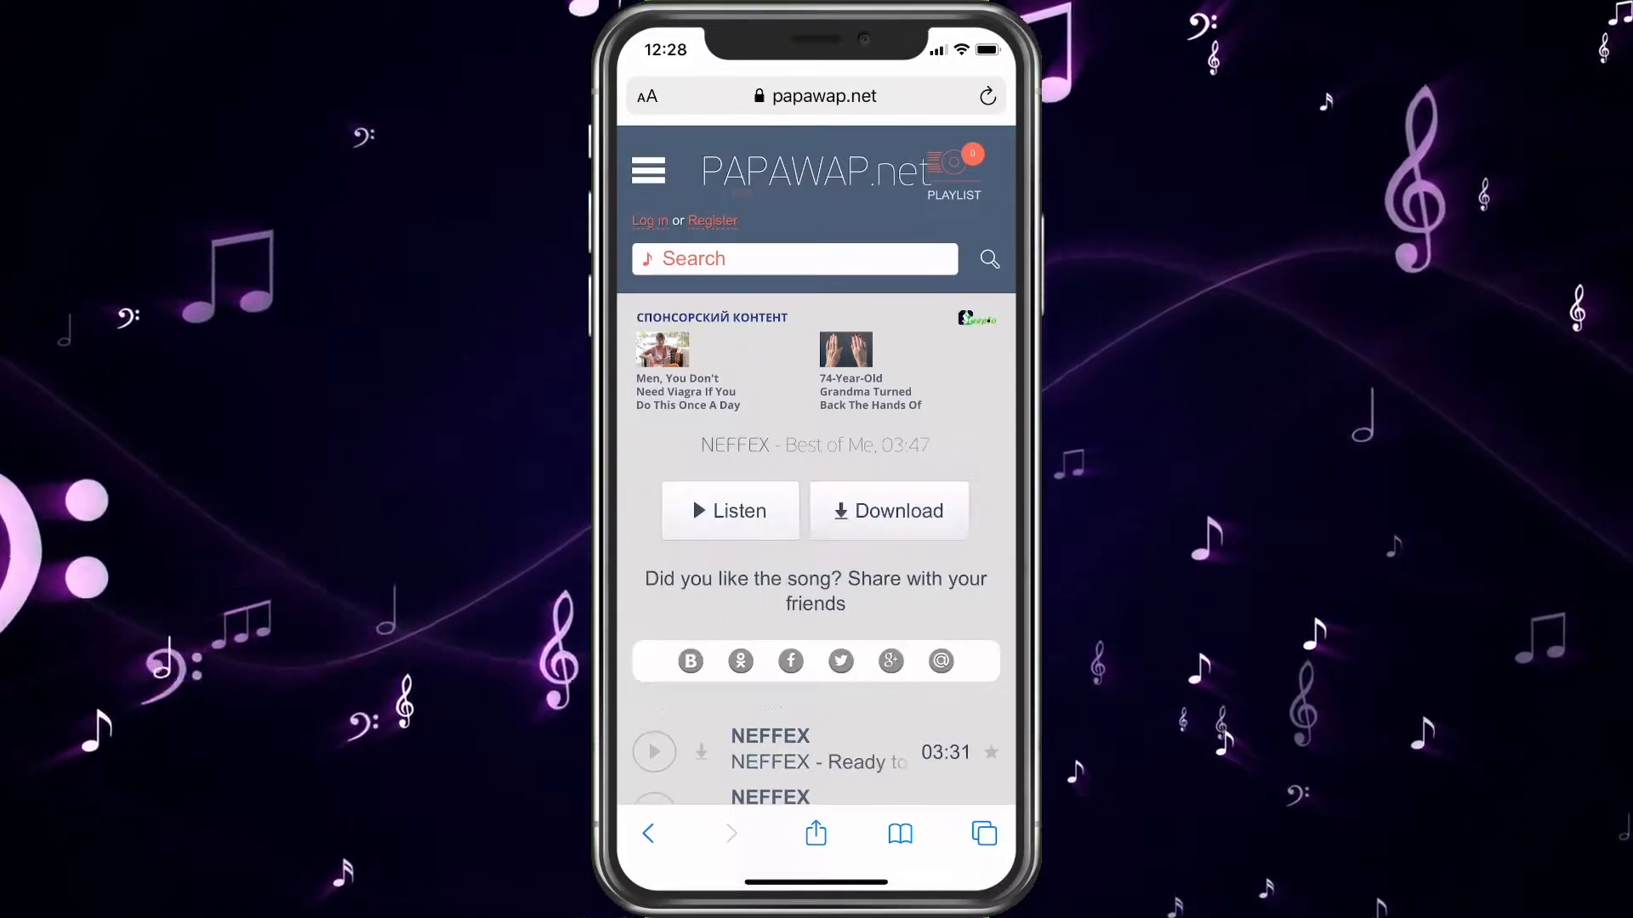
{"action": "left_click", "coordinate": [895, 511]}
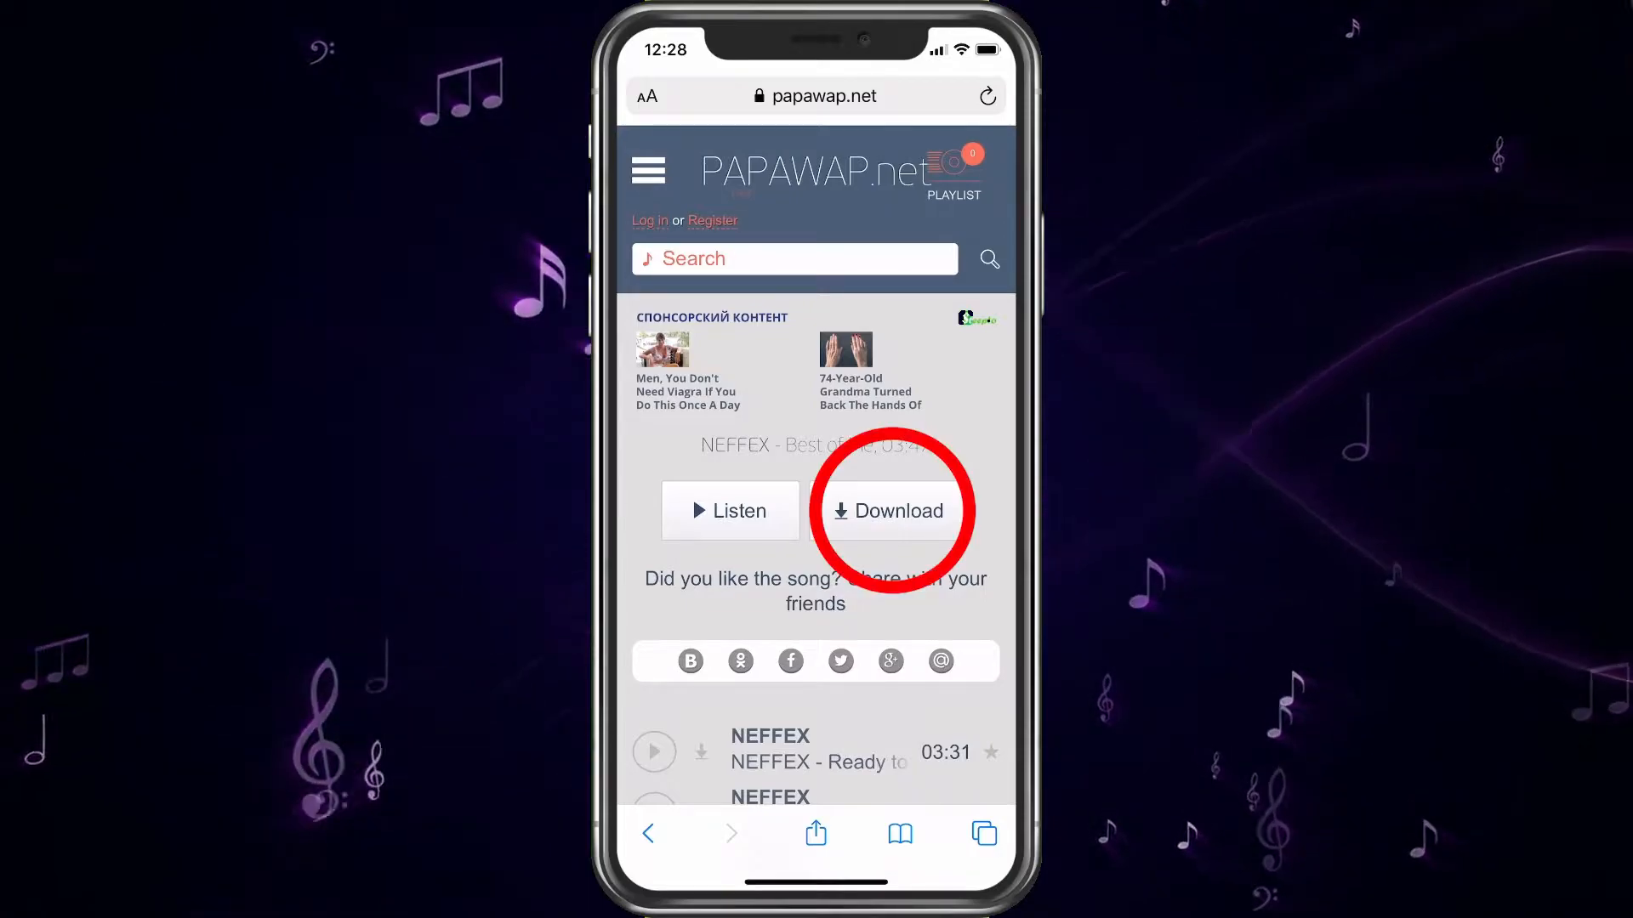
{"action": "left_click", "coordinate": [898, 510]}
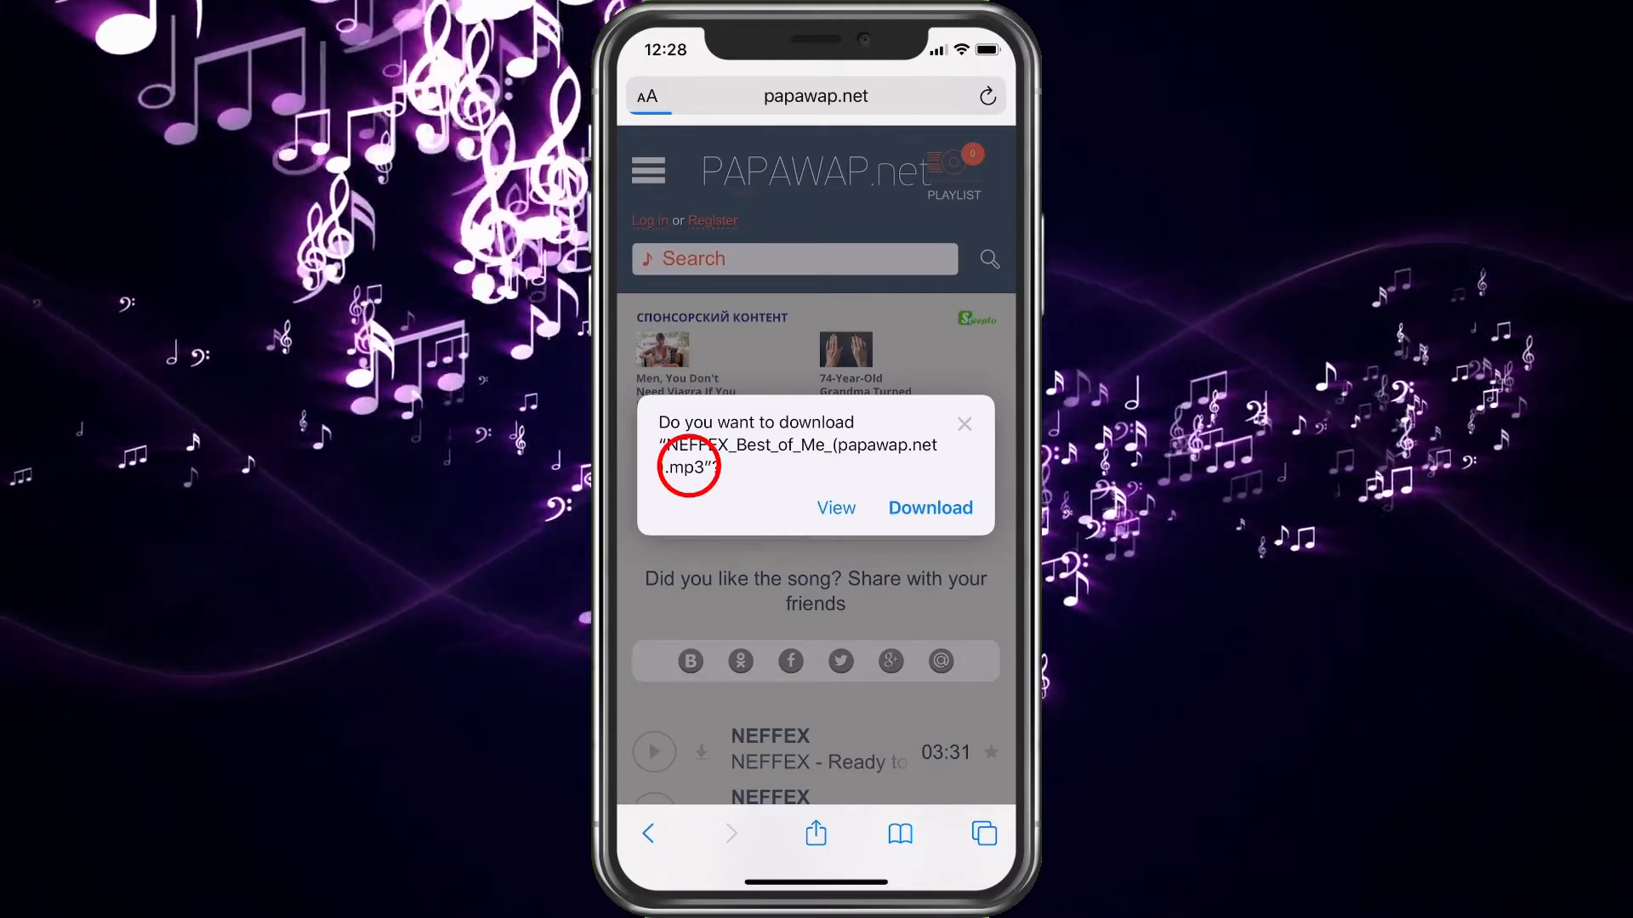
{"action": "left_click", "coordinate": [928, 506]}
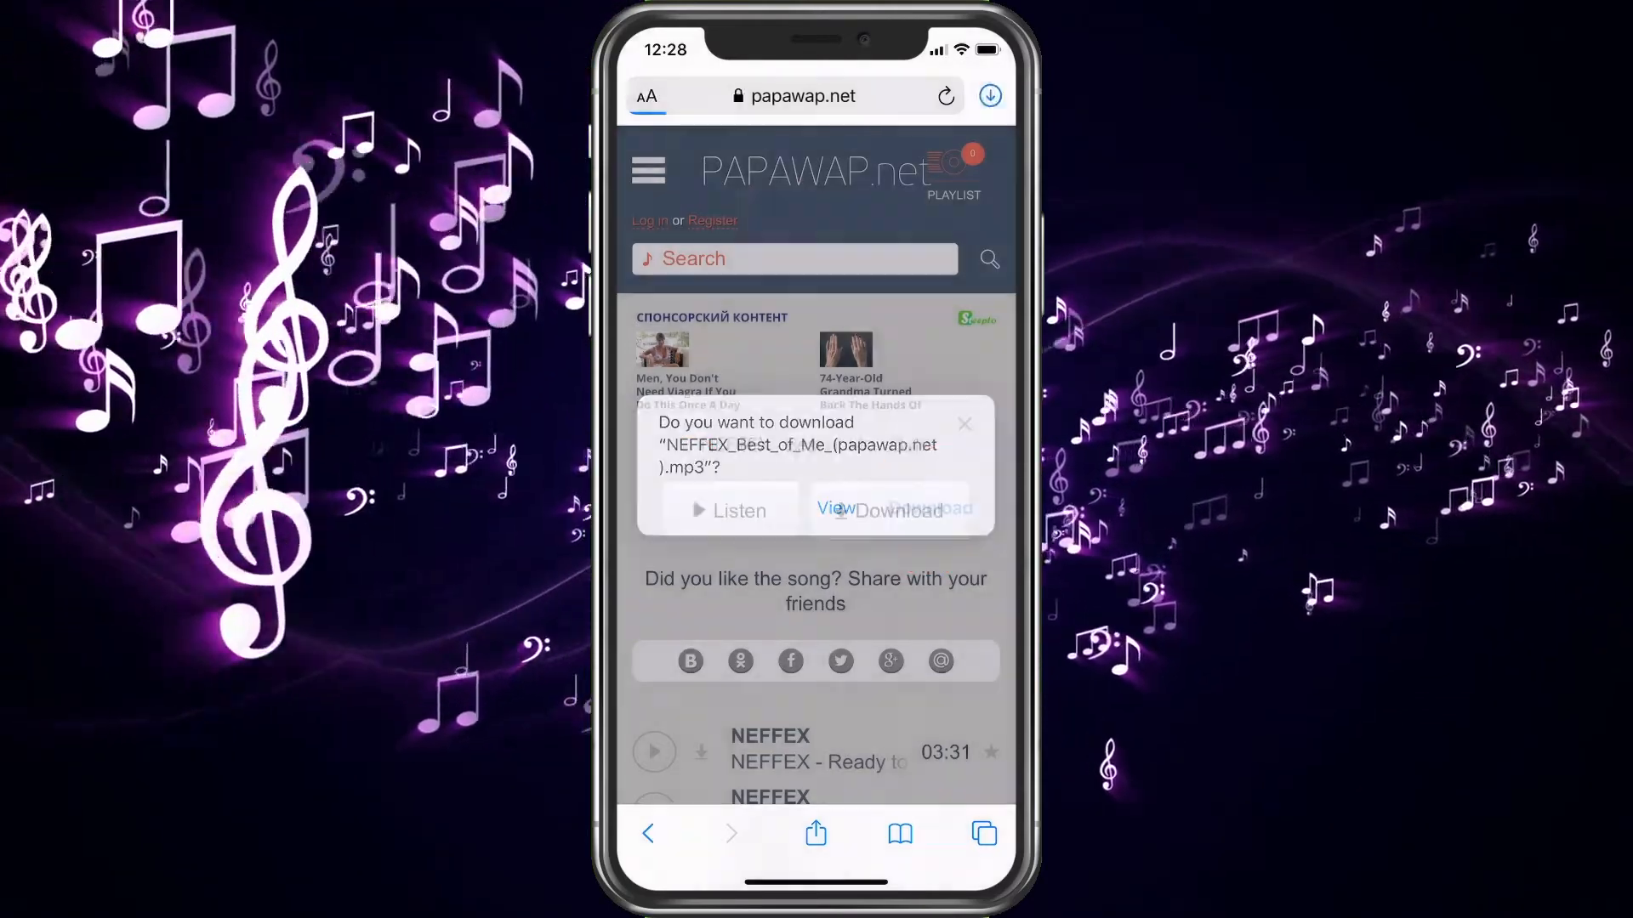
{"action": "left_click", "coordinate": [990, 95]}
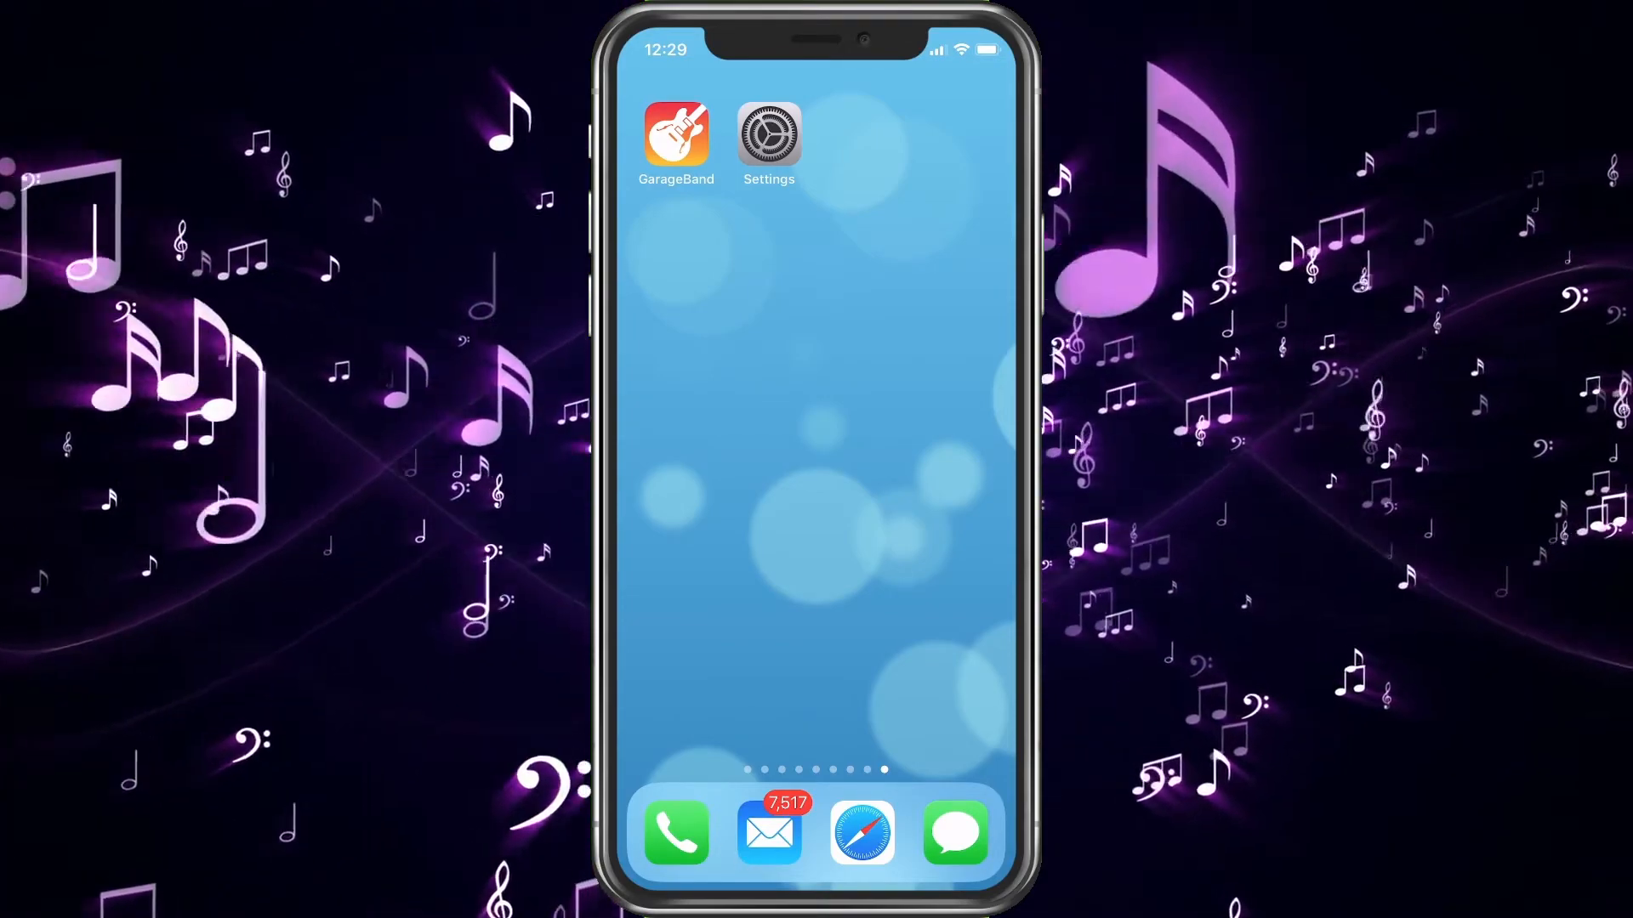
Create a new GarageBand song using the Audio Recorder's Voice instrument
{"action": "left_click", "coordinate": [677, 136]}
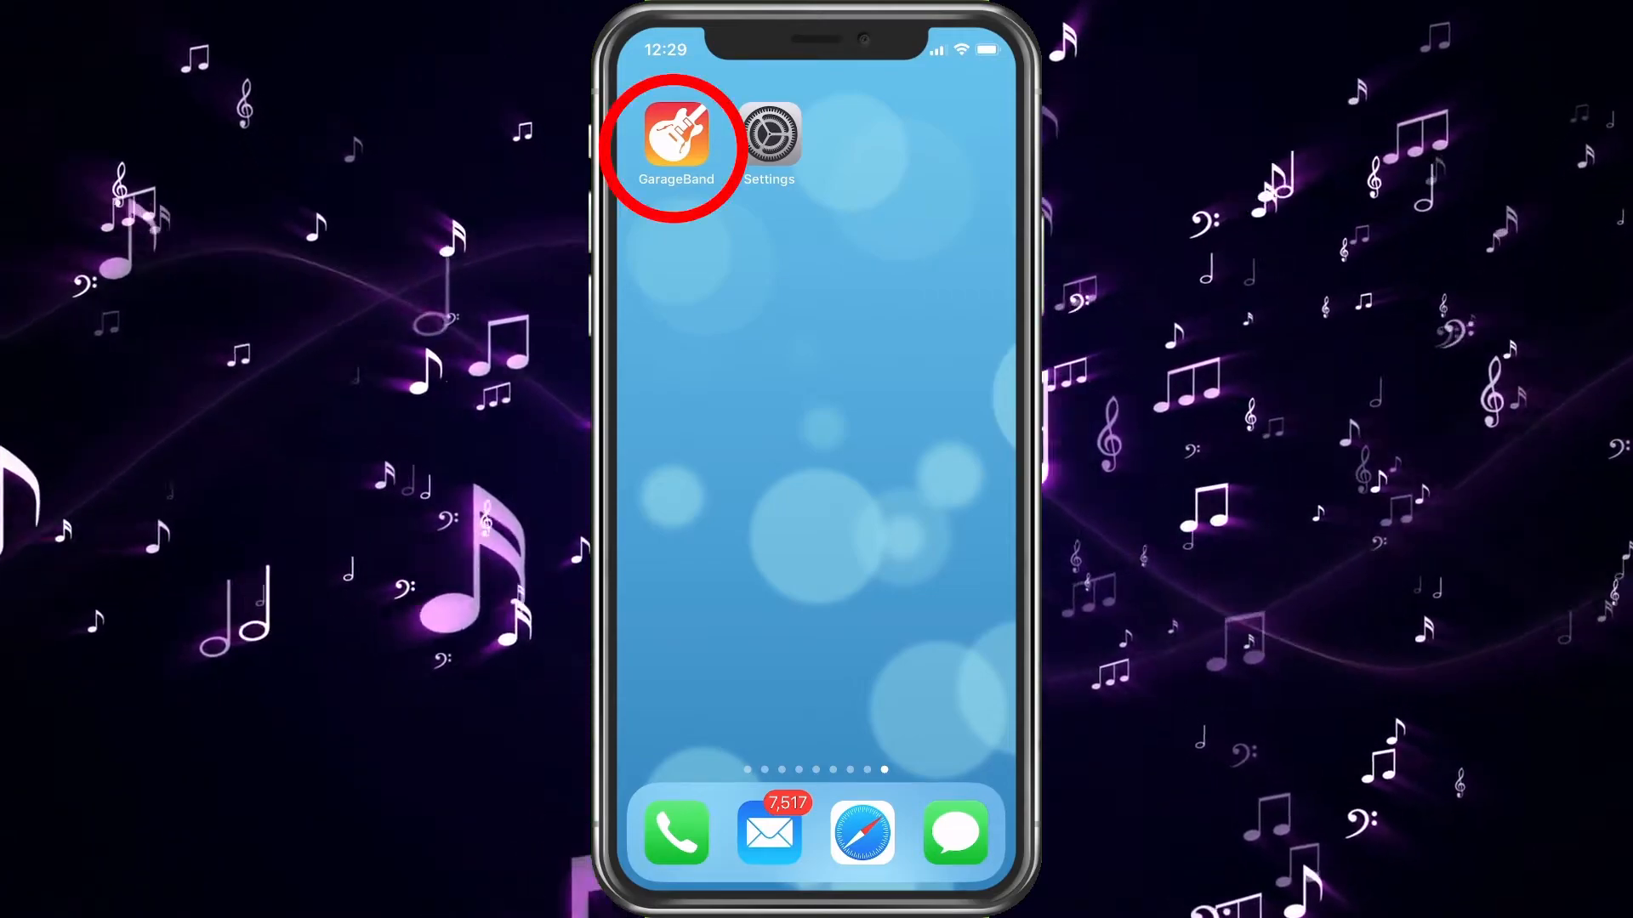
{"action": "left_click", "coordinate": [677, 136]}
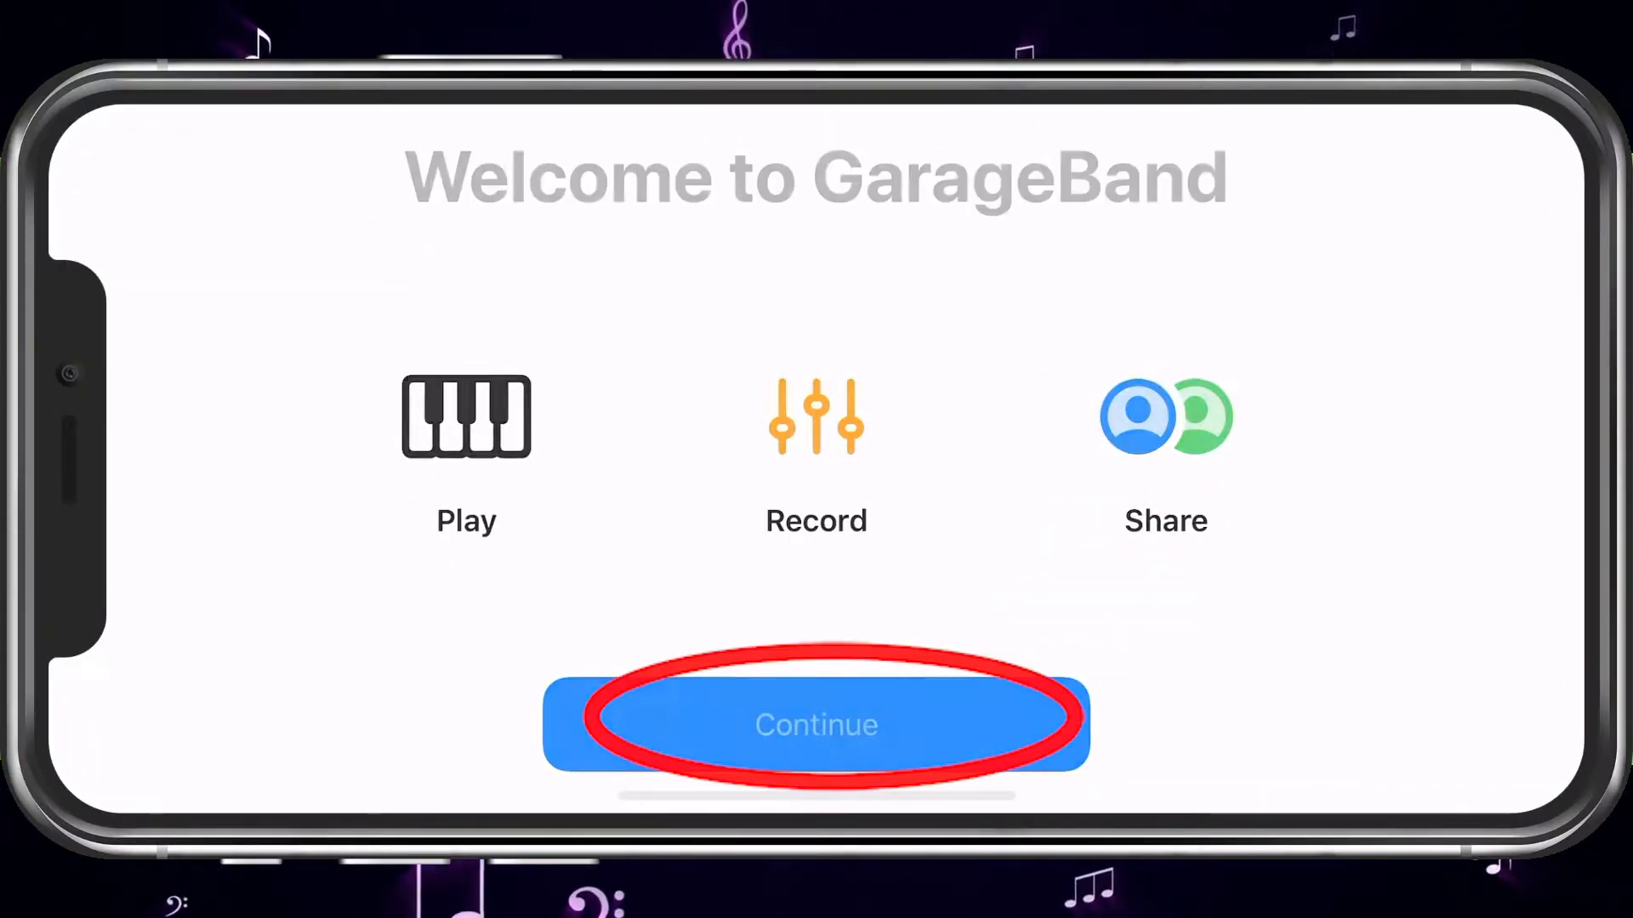
{"action": "left_click", "coordinate": [816, 724]}
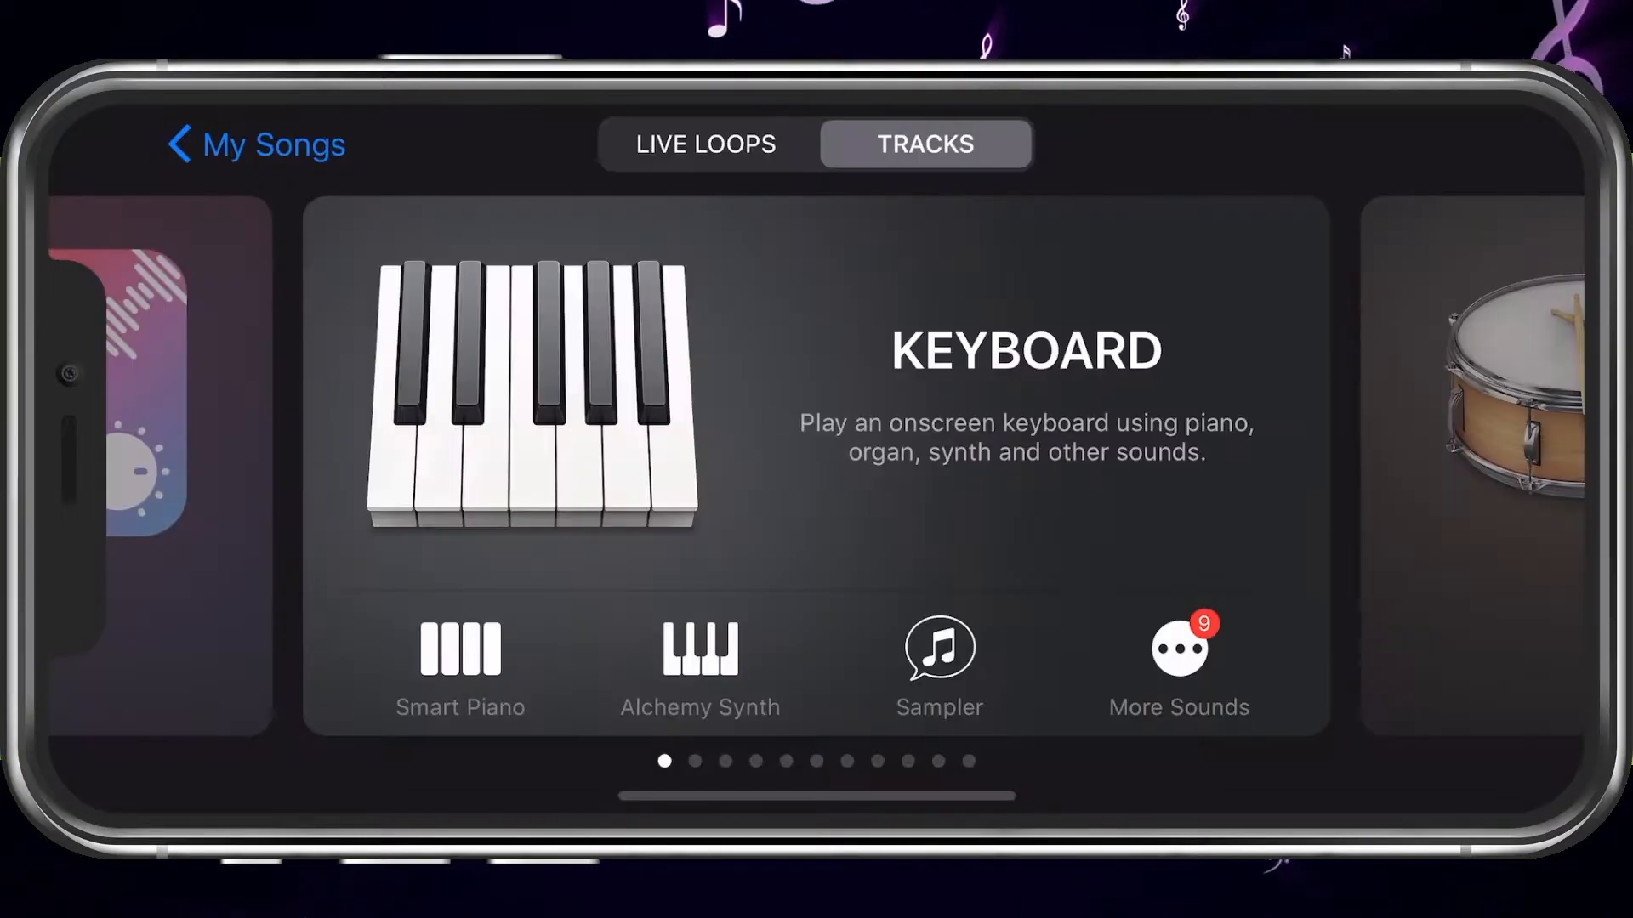
{"action": "scroll", "scroll_direction": "left", "scroll_amount": 3}
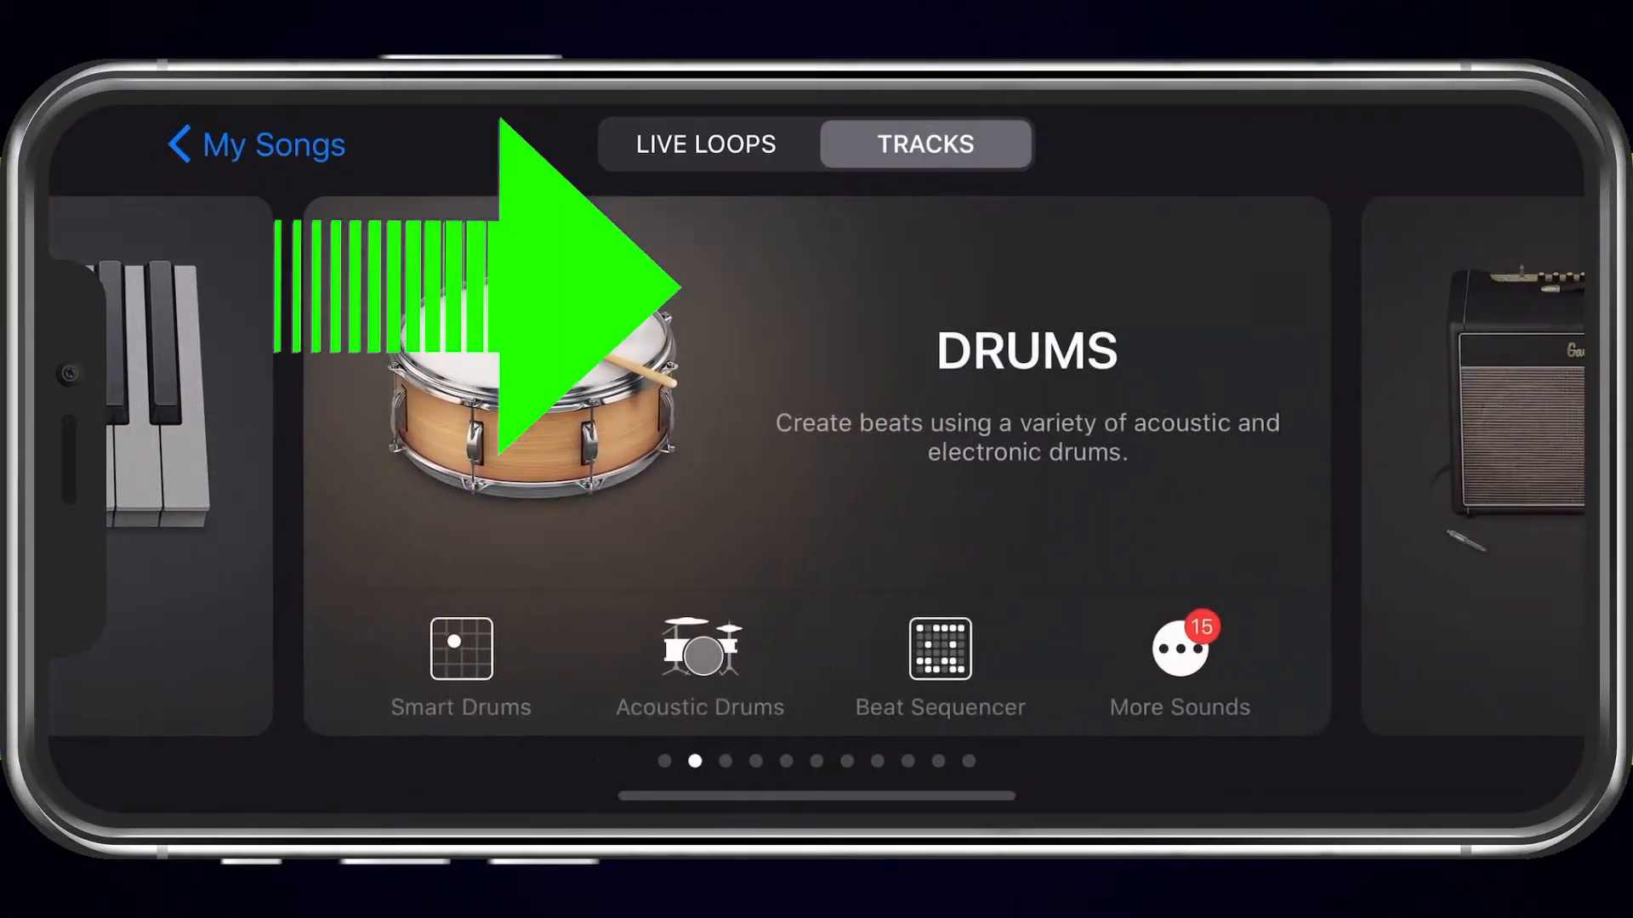
{"action": "scroll", "scroll_direction": "left", "scroll_amount": 3}
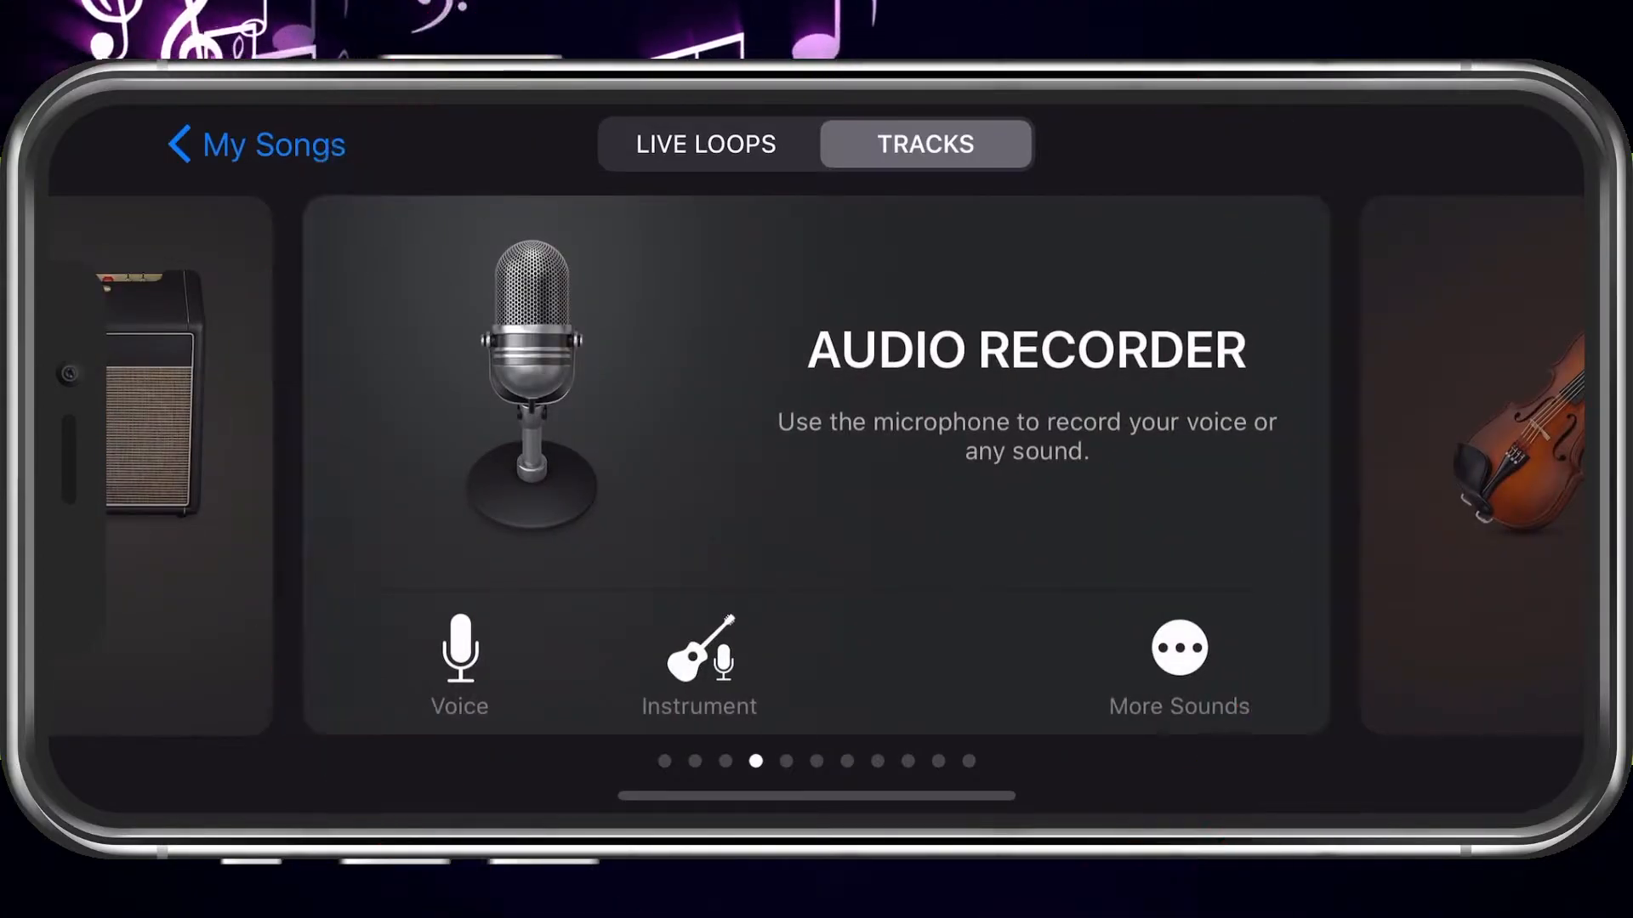
{"action": "left_click", "coordinate": [456, 657]}
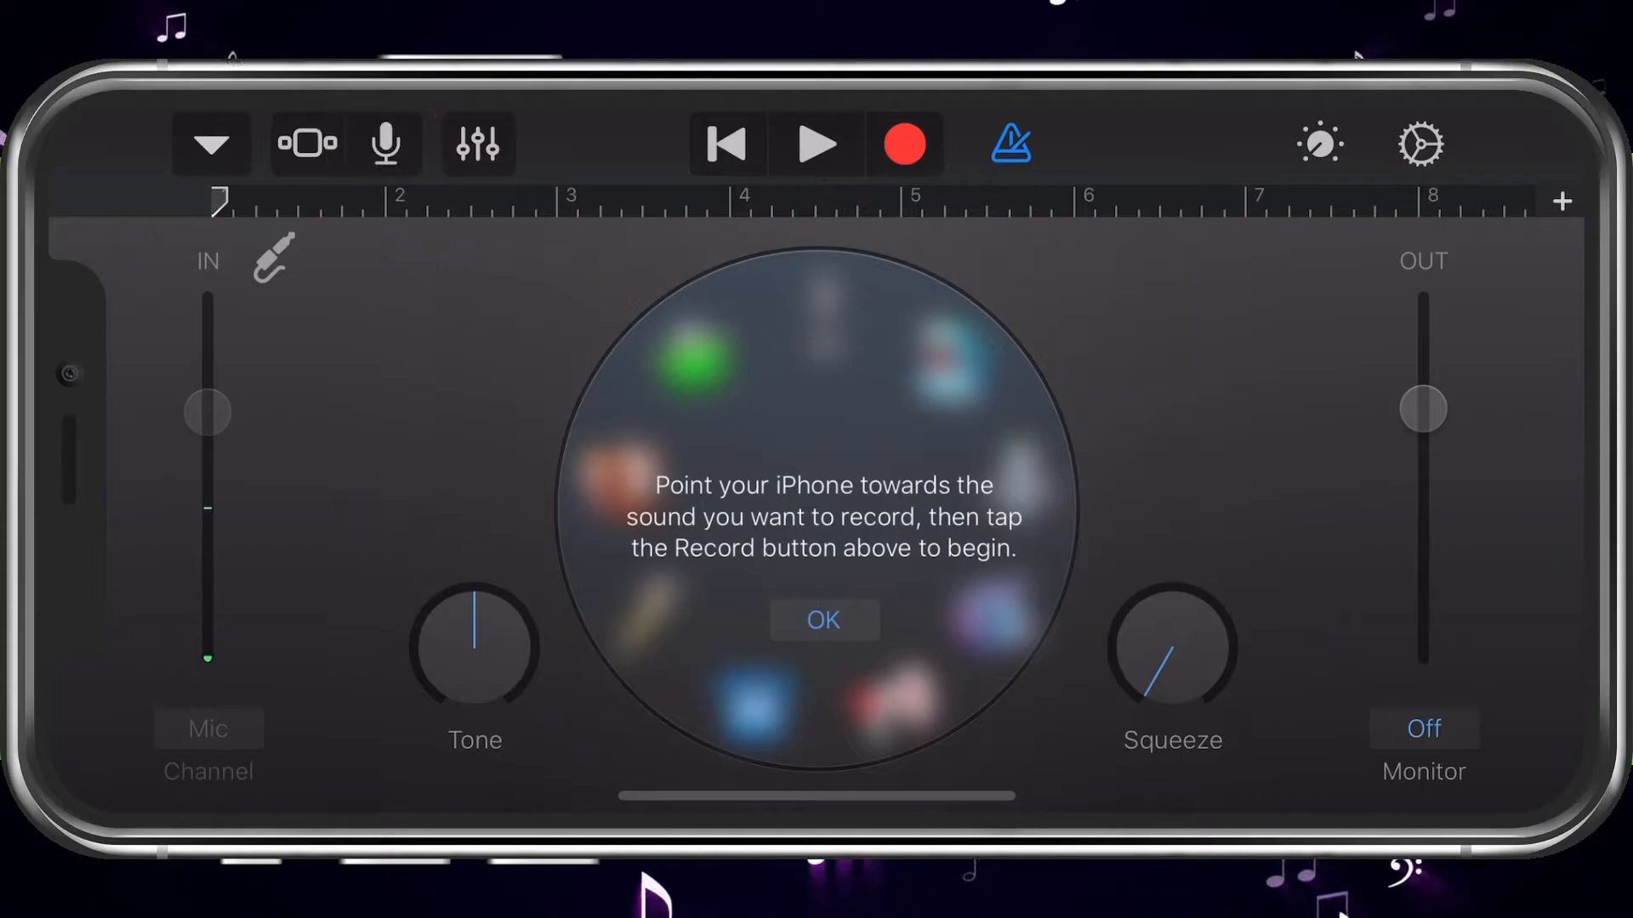
Import the 'Best of Me' MP3 from the Files app onto the first track via the Loop Browser
{"action": "left_click", "coordinate": [825, 619]}
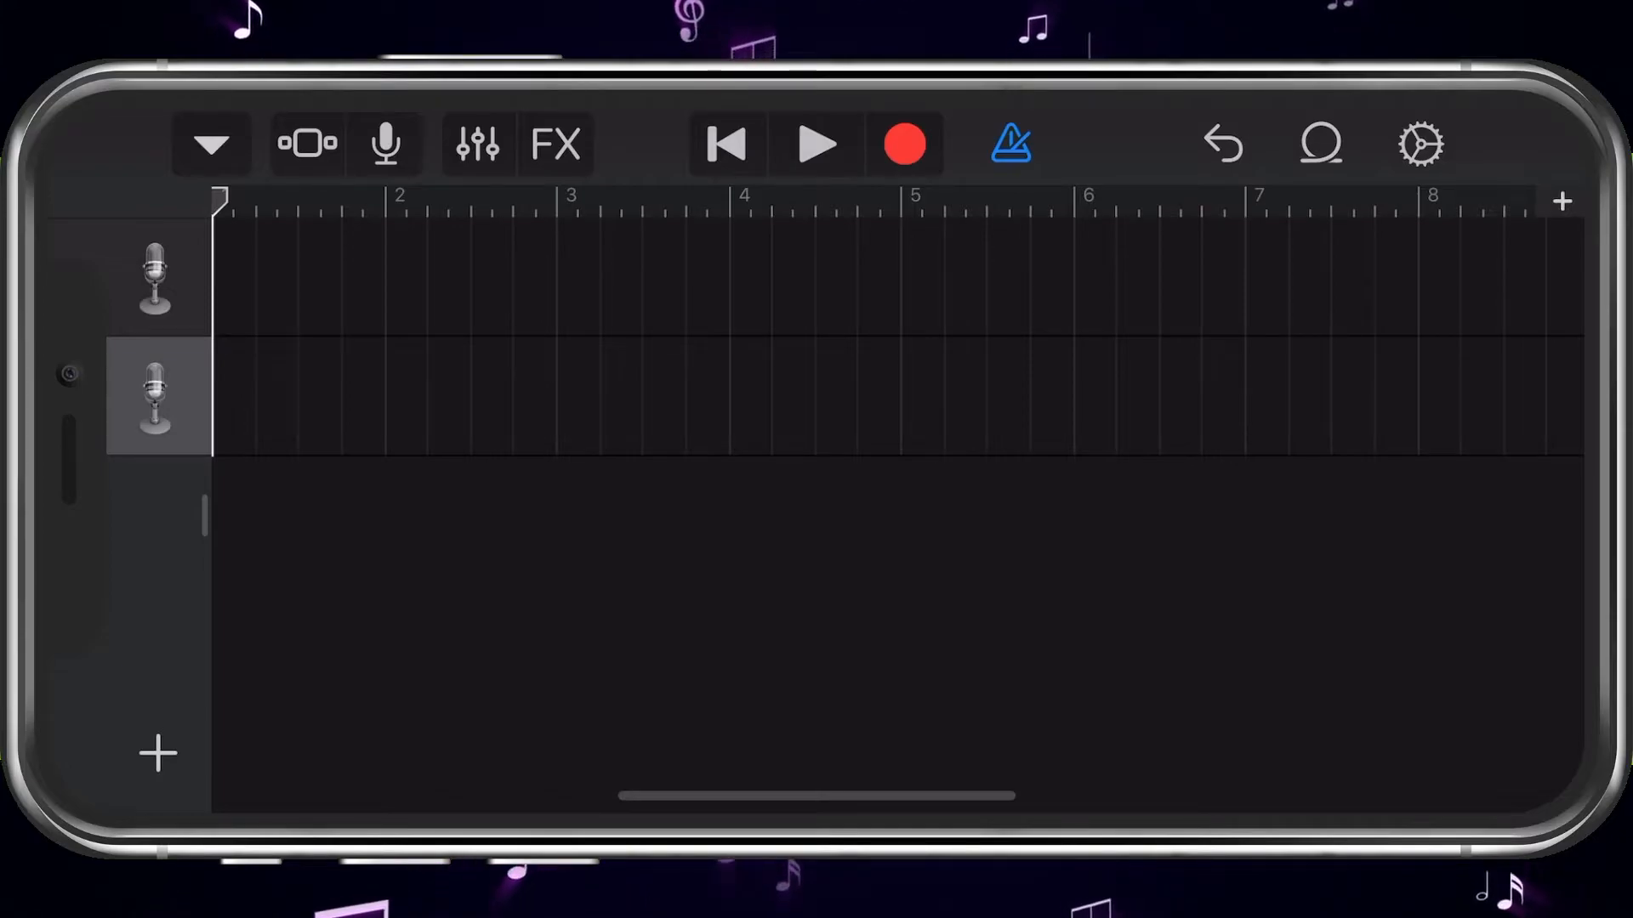
{"action": "left_click", "coordinate": [1319, 143]}
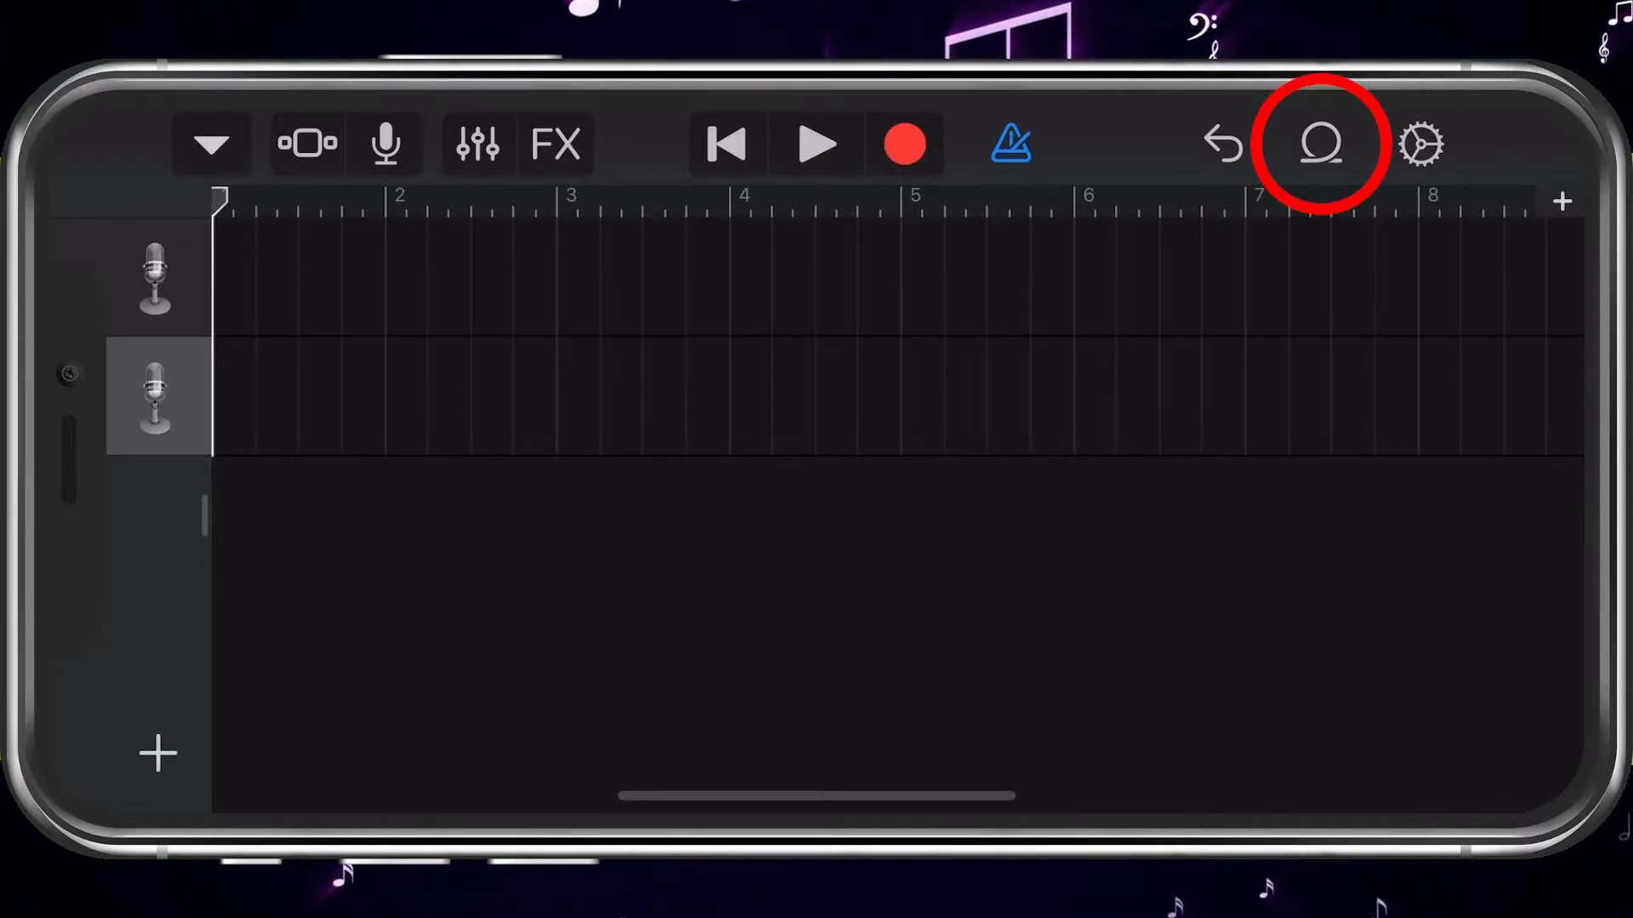
{"action": "left_click", "coordinate": [1316, 142]}
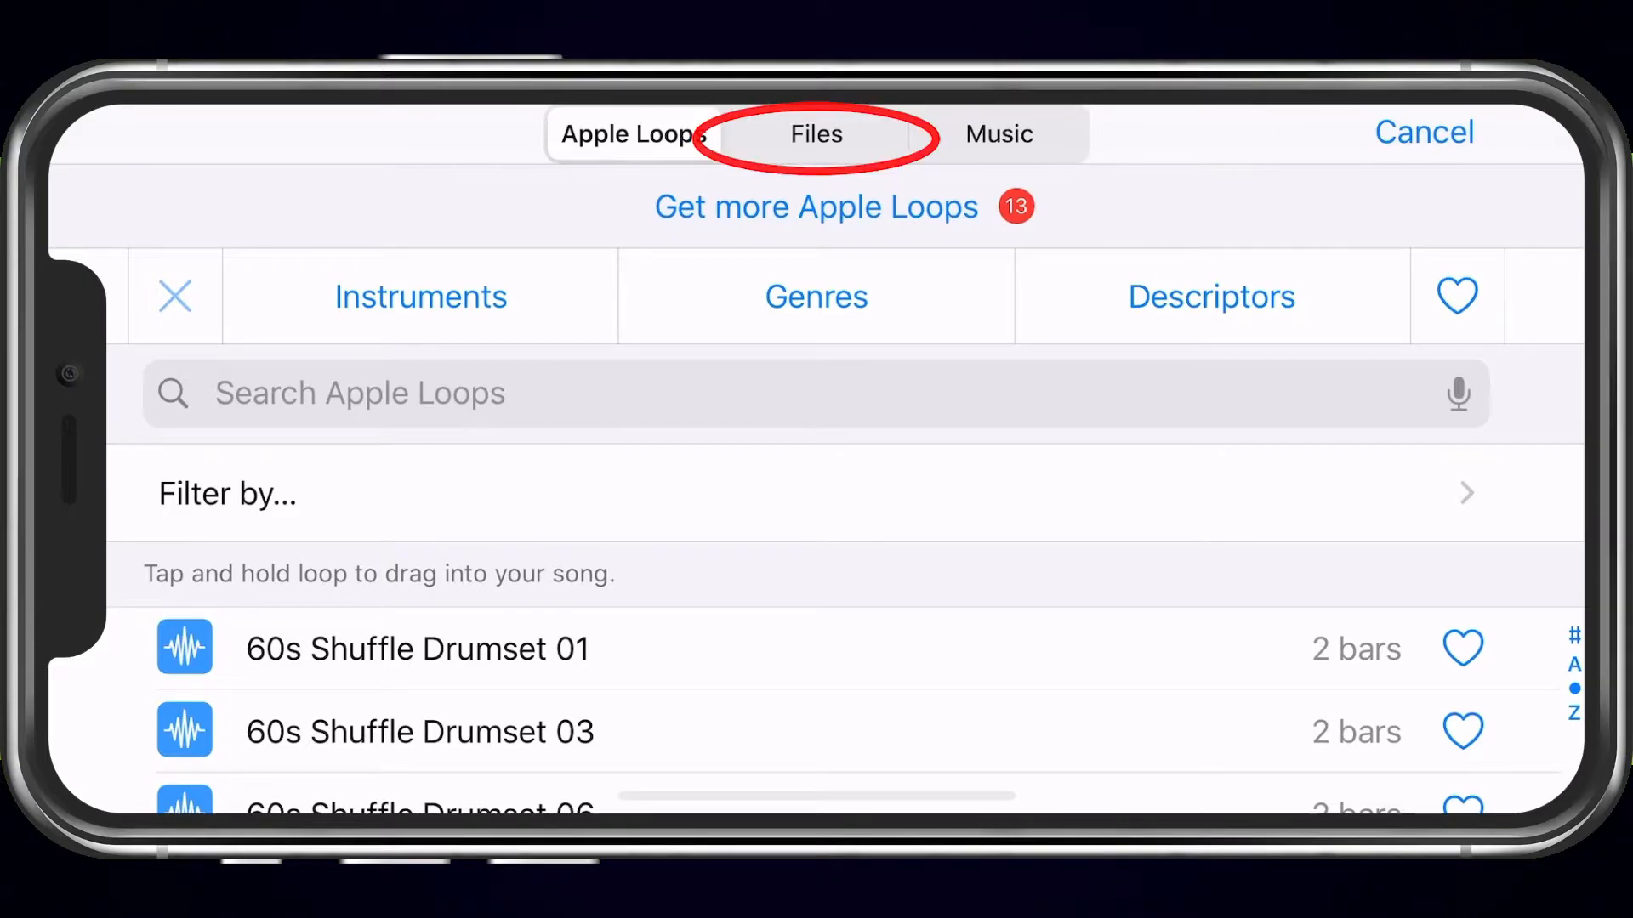
{"action": "left_click", "coordinate": [816, 135]}
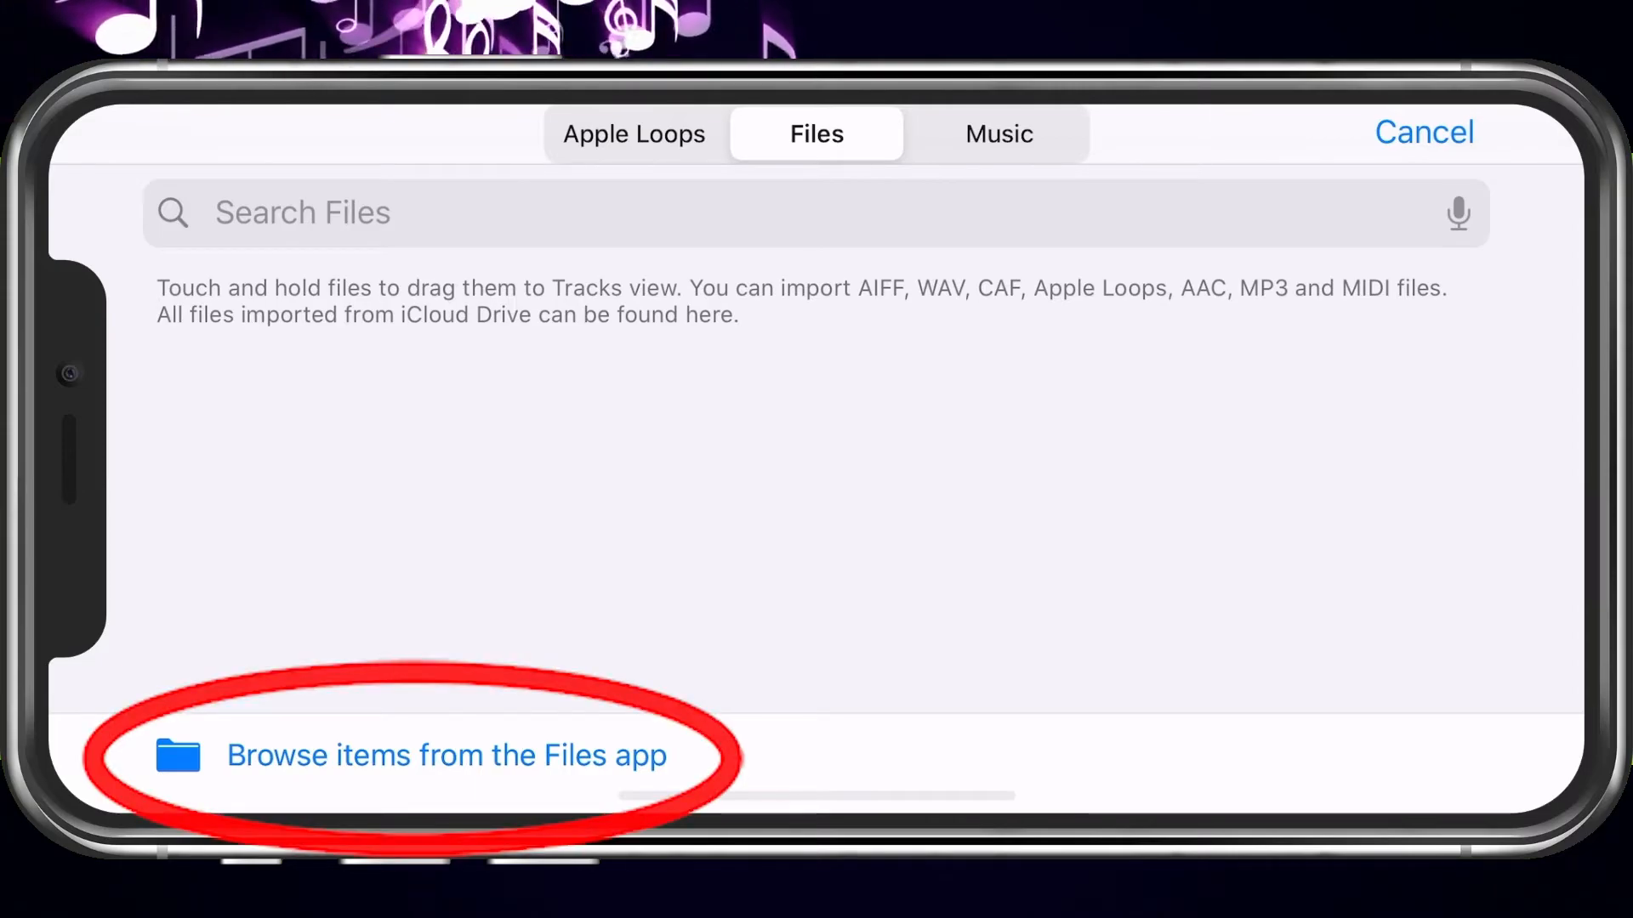
{"action": "left_click", "coordinate": [446, 755]}
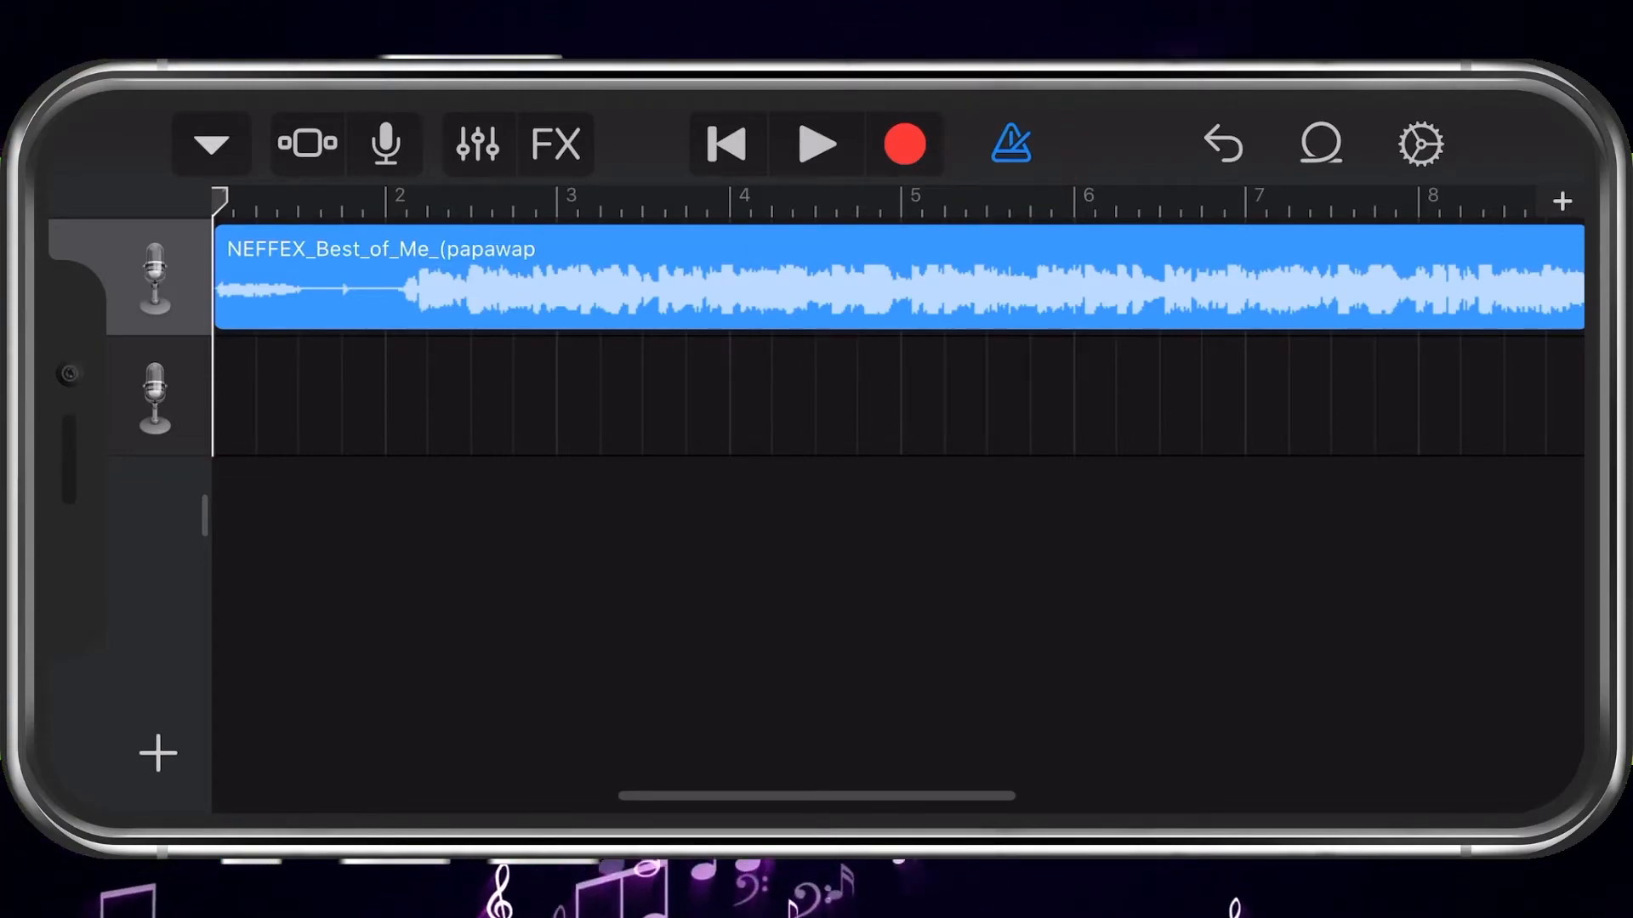
Turn off the metronome and set Section A's length manually to 30 bars
{"action": "left_click", "coordinate": [1005, 143]}
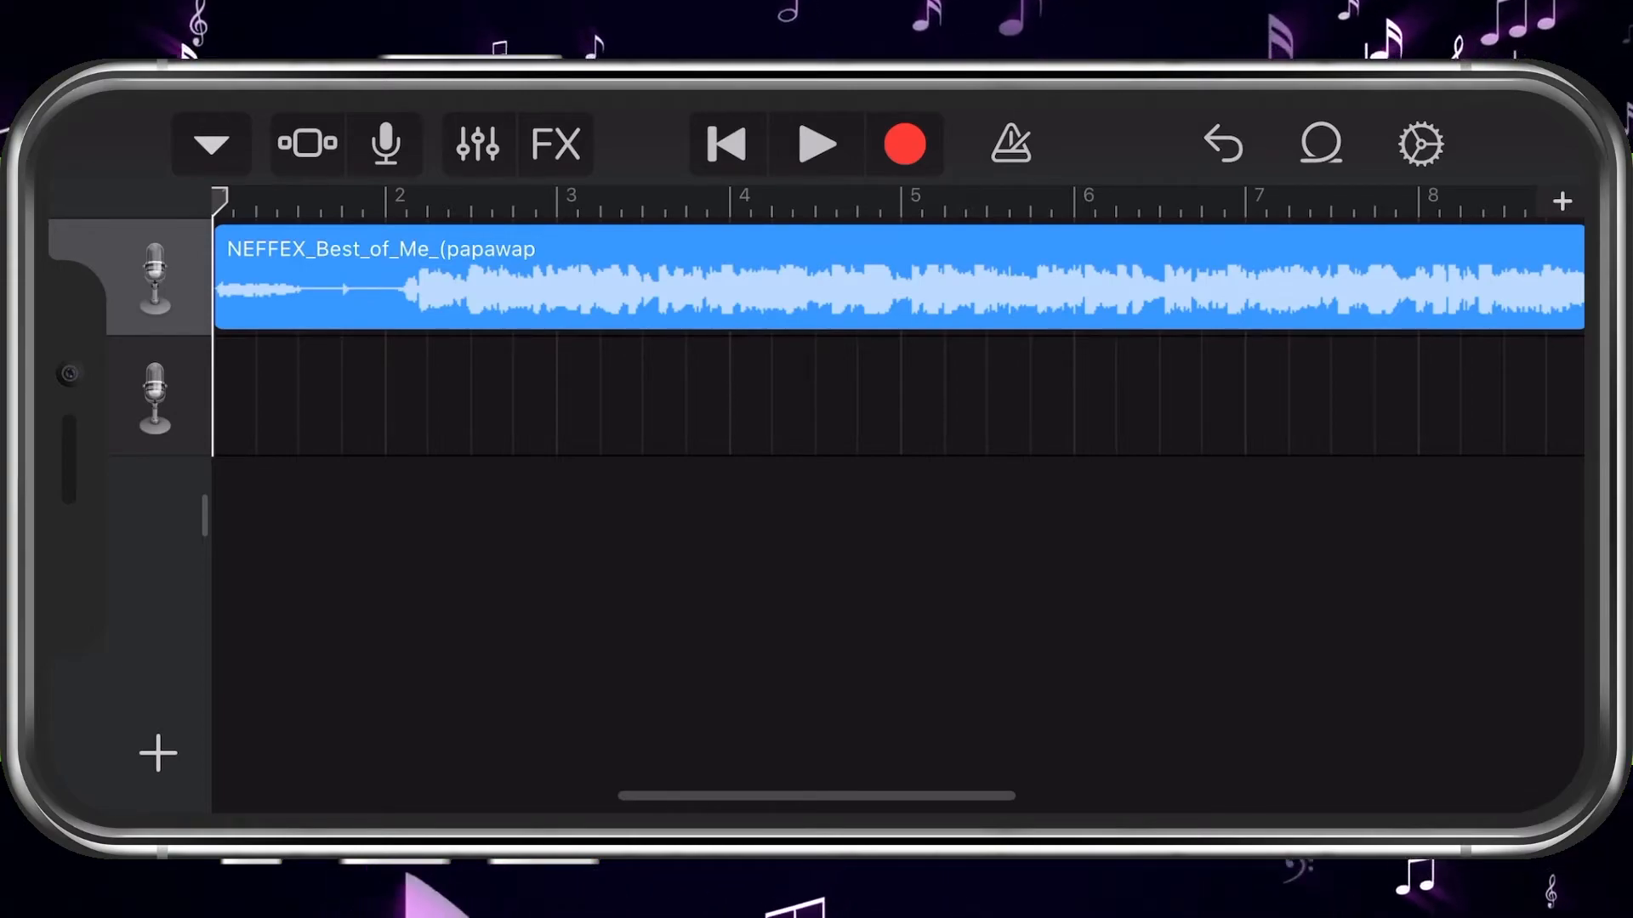
{"action": "left_click", "coordinate": [1564, 201]}
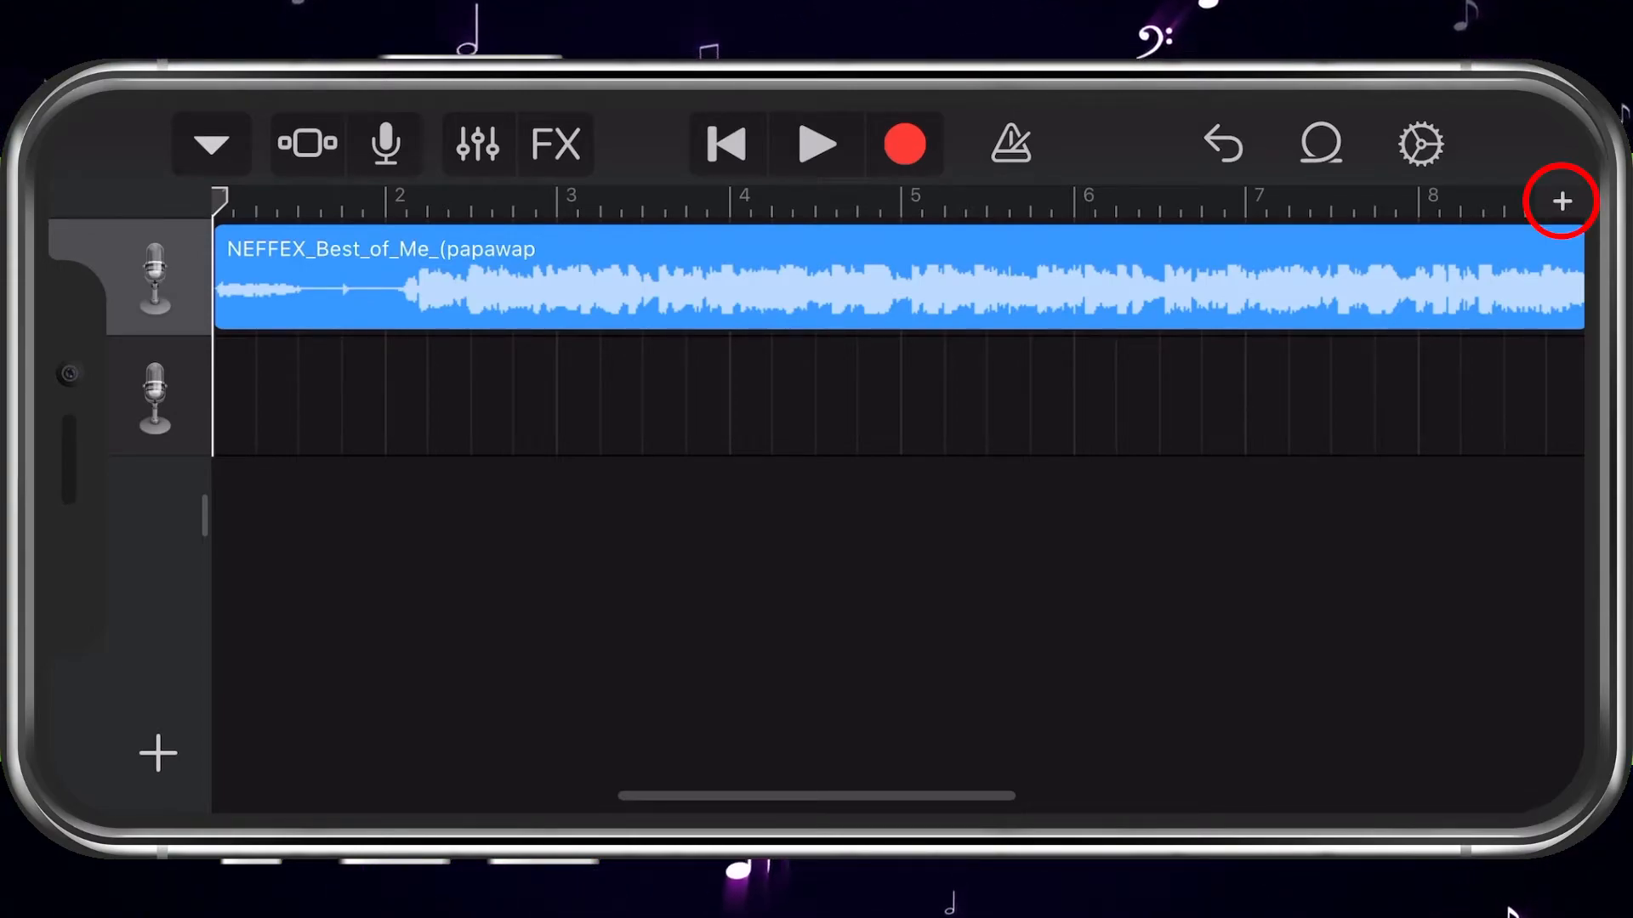
{"action": "left_click", "coordinate": [1562, 201]}
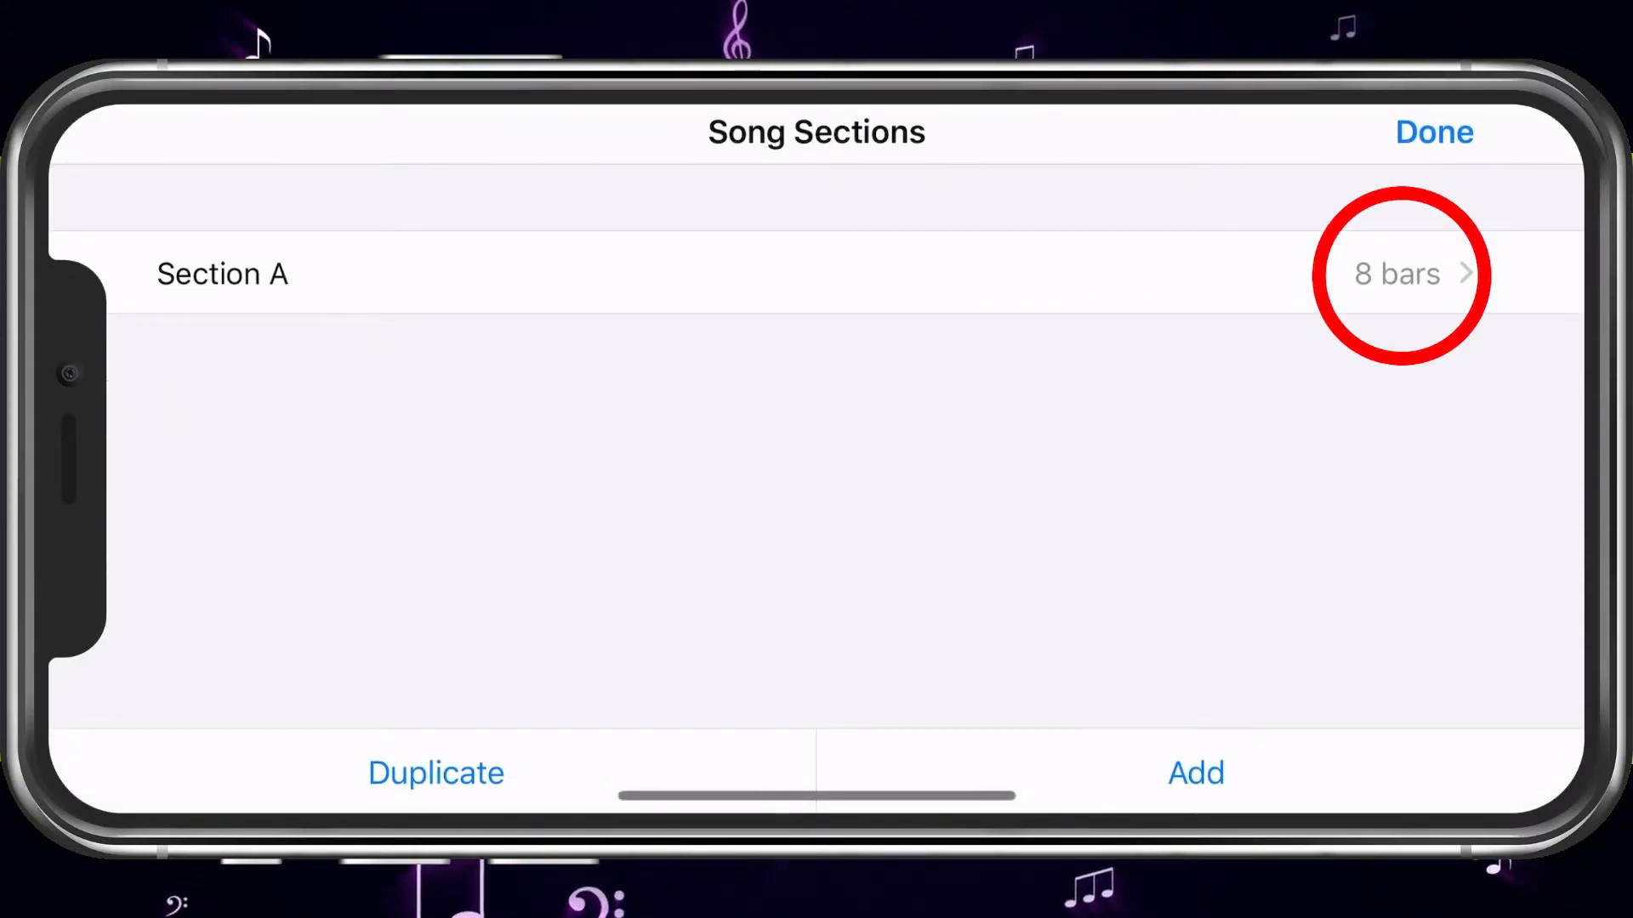
{"action": "left_click", "coordinate": [1396, 274]}
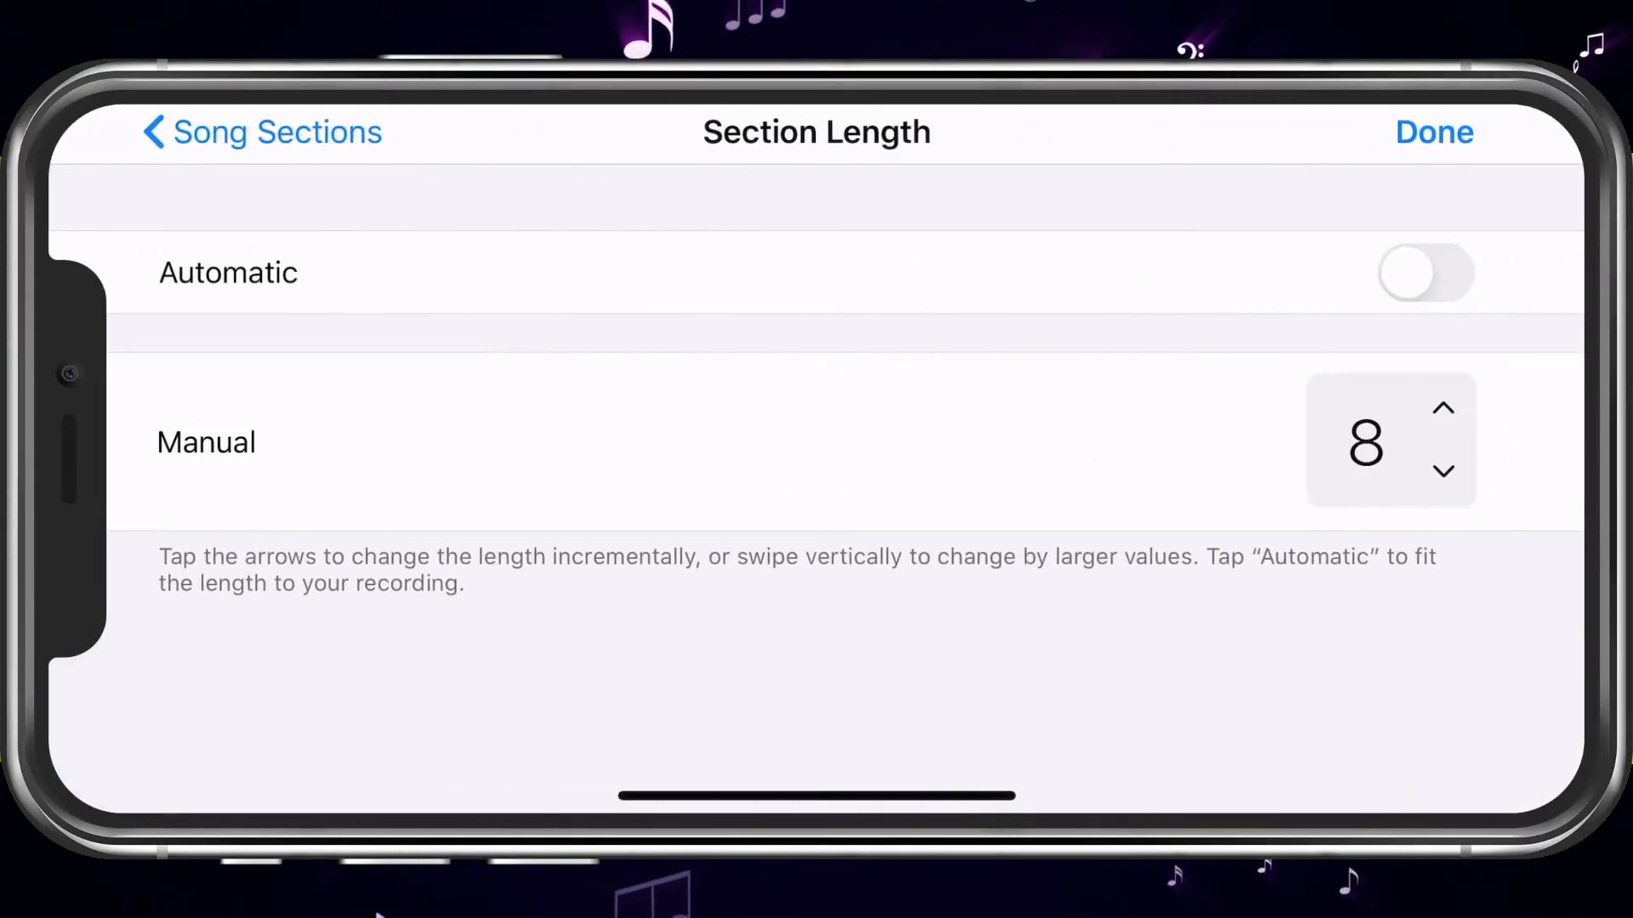
{"action": "left_click", "coordinate": [1444, 430]}
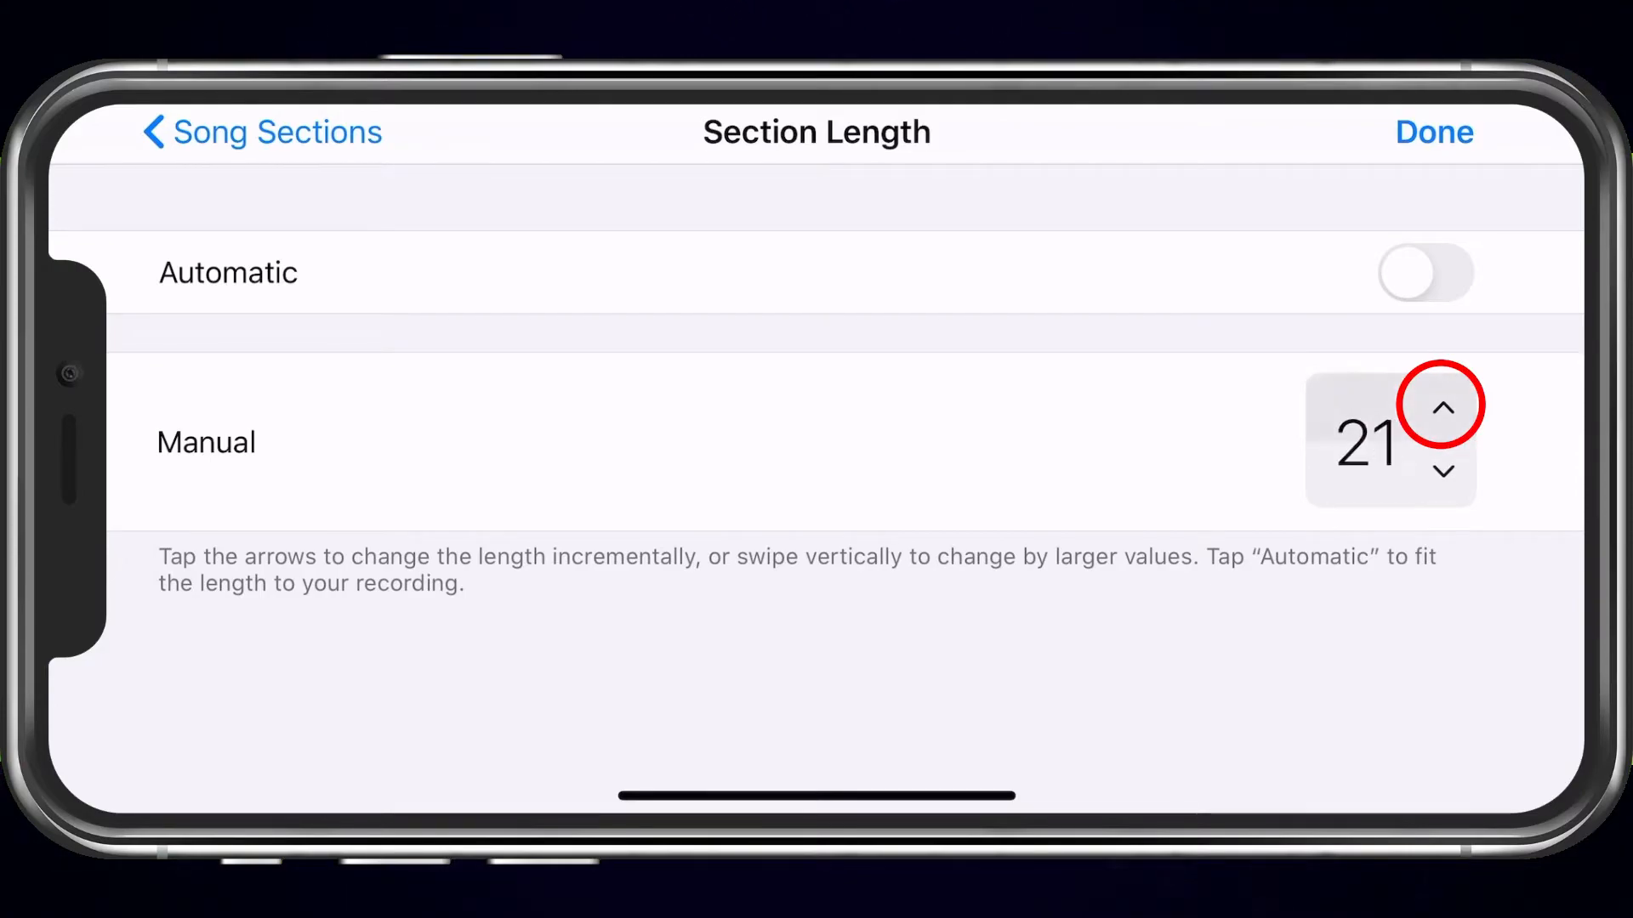
{"action": "left_click", "coordinate": [1444, 408]}
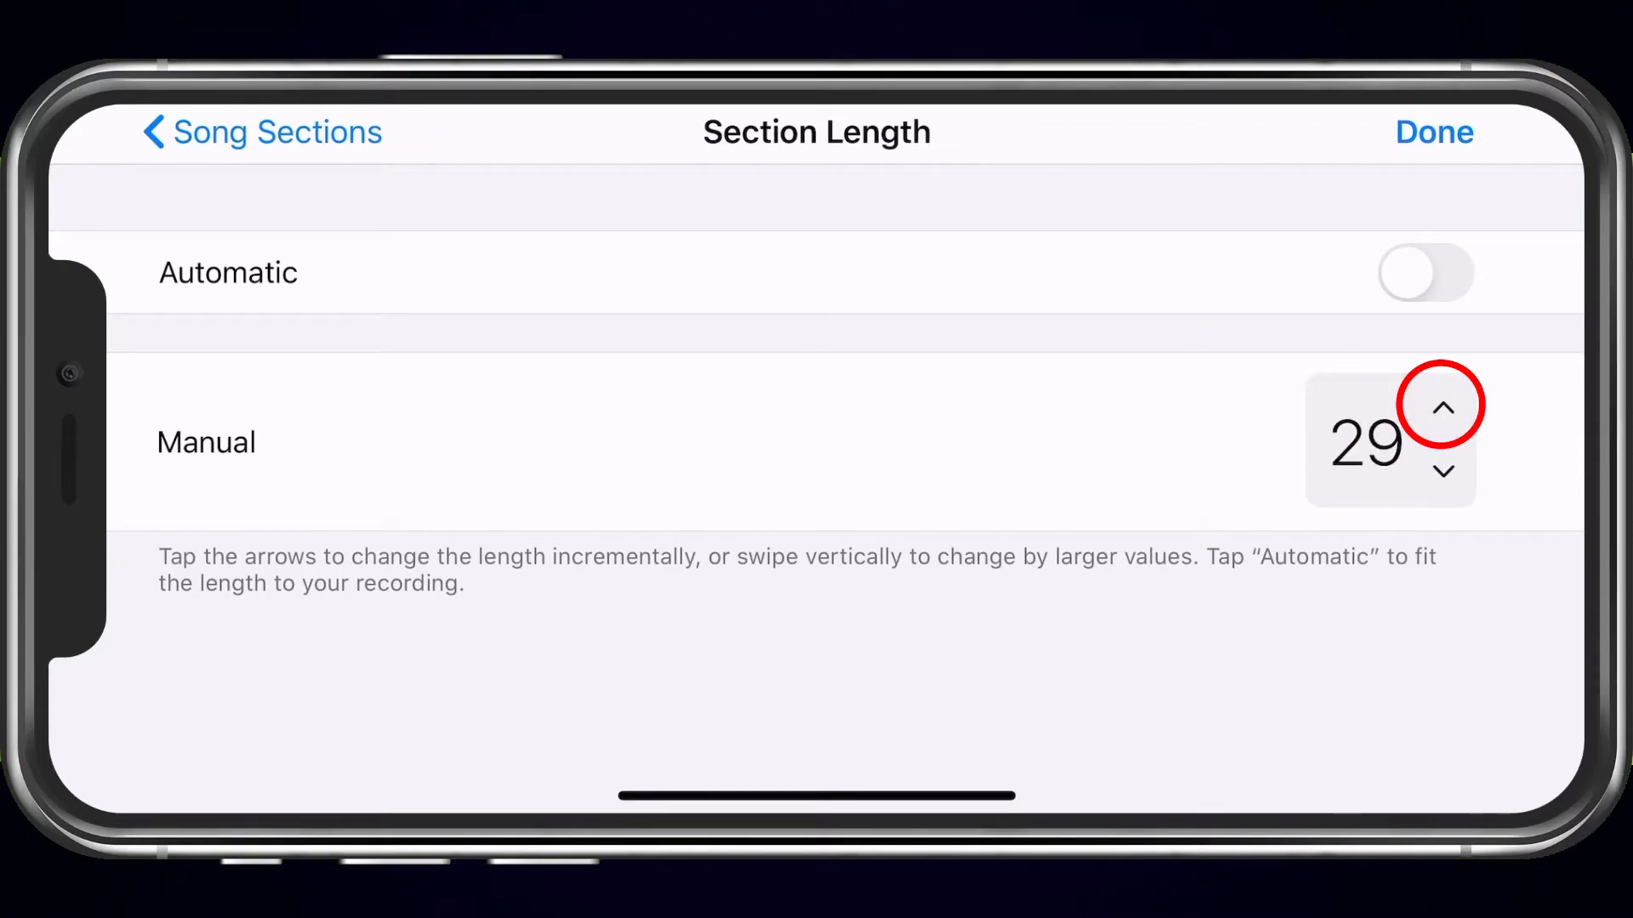
{"action": "left_click", "coordinate": [1435, 404]}
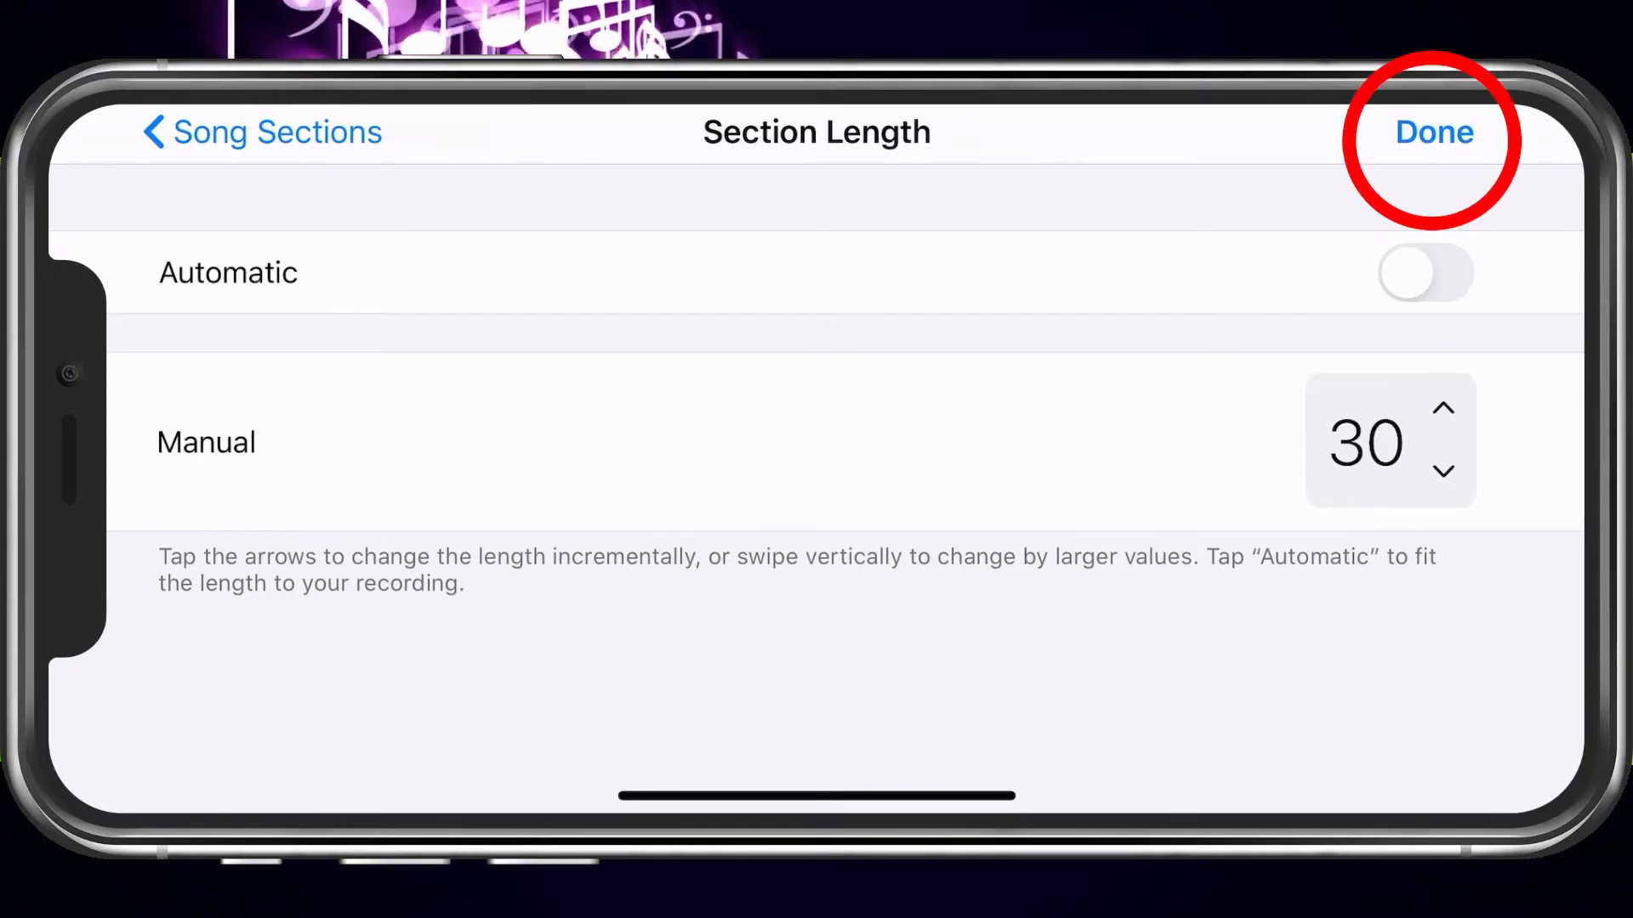
{"action": "left_click", "coordinate": [1433, 133]}
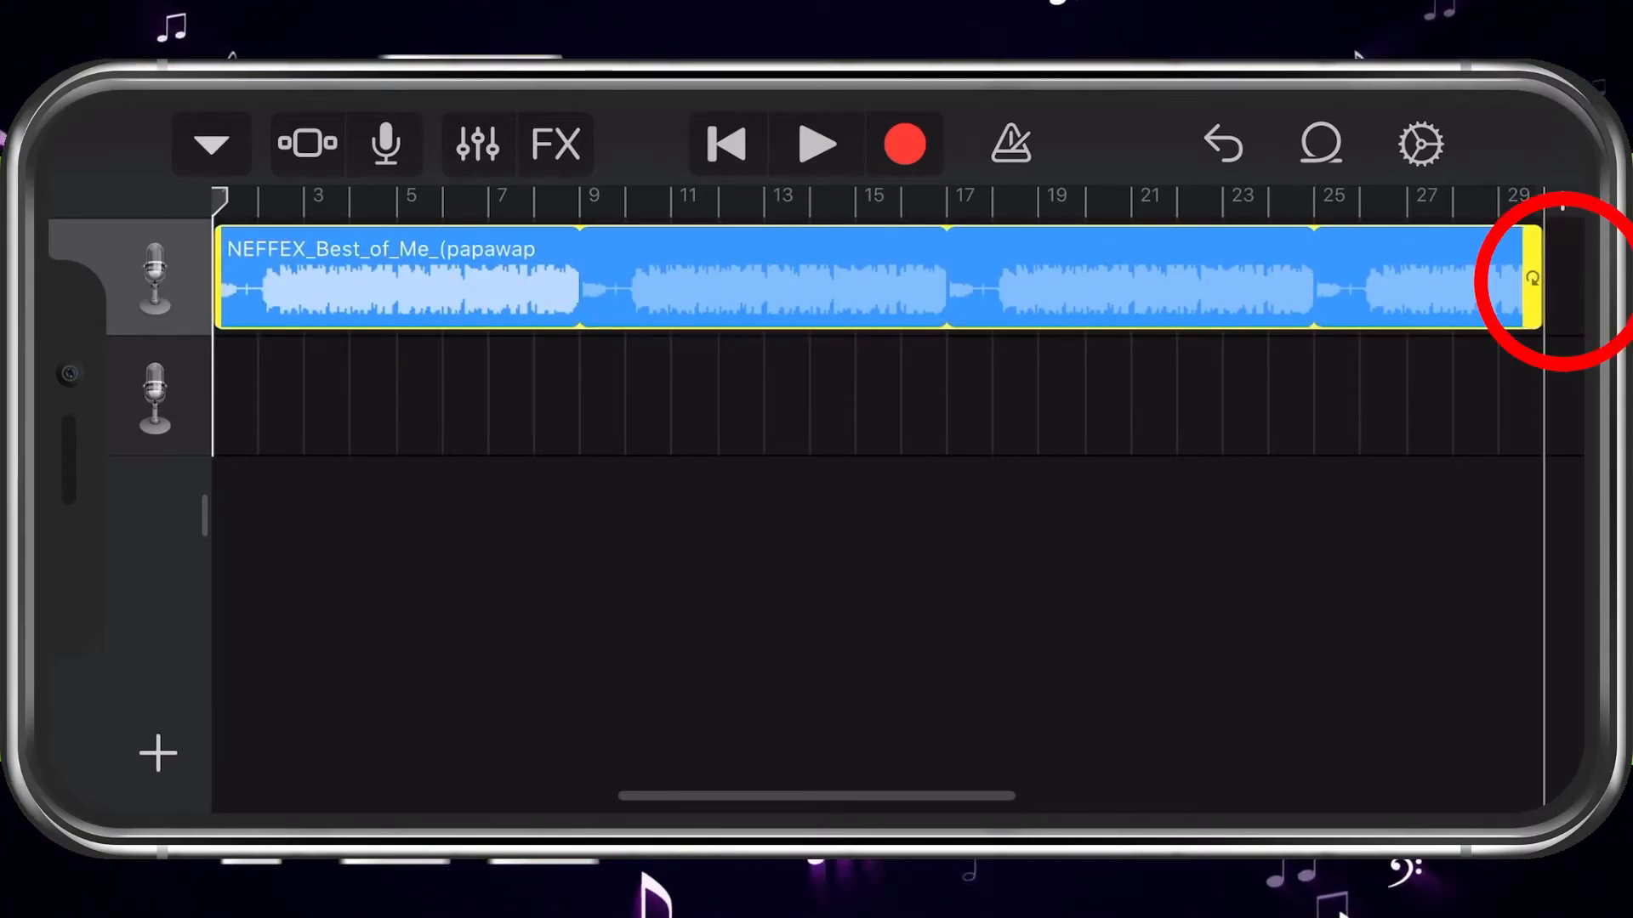
Stretch the 'Best of Me' region's right edge out to bar 30
{"action": "left_click_drag", "start_coordinate": [1530, 281], "coordinate": [1584, 281]}
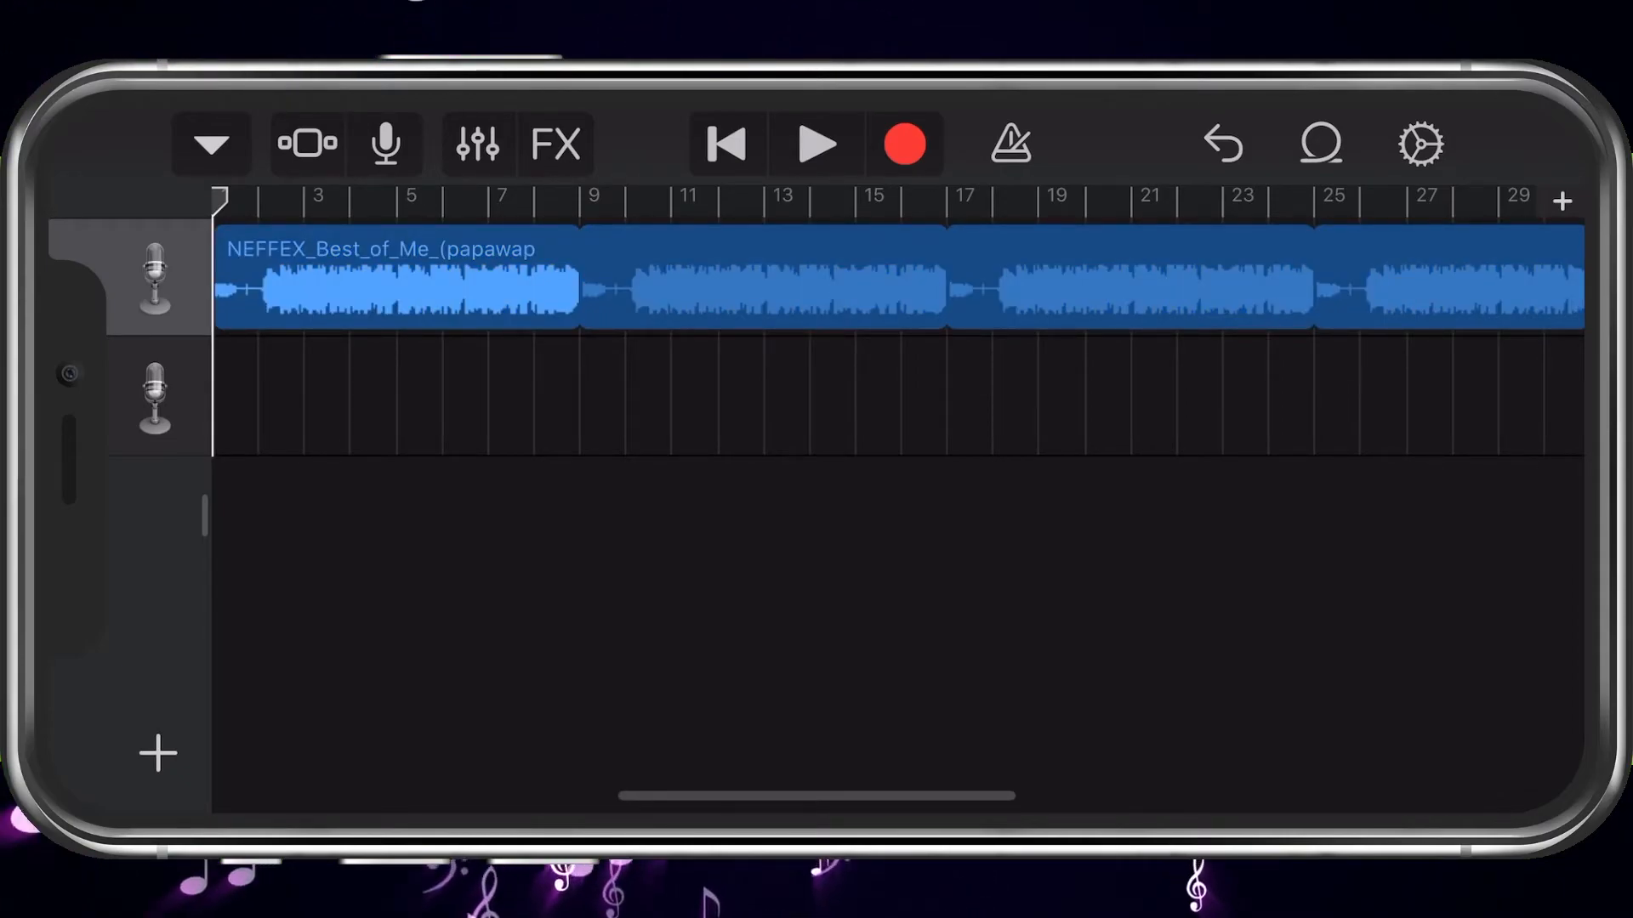
Preview the clip, stop playback, and return to My Songs
{"action": "left_click", "coordinate": [821, 143]}
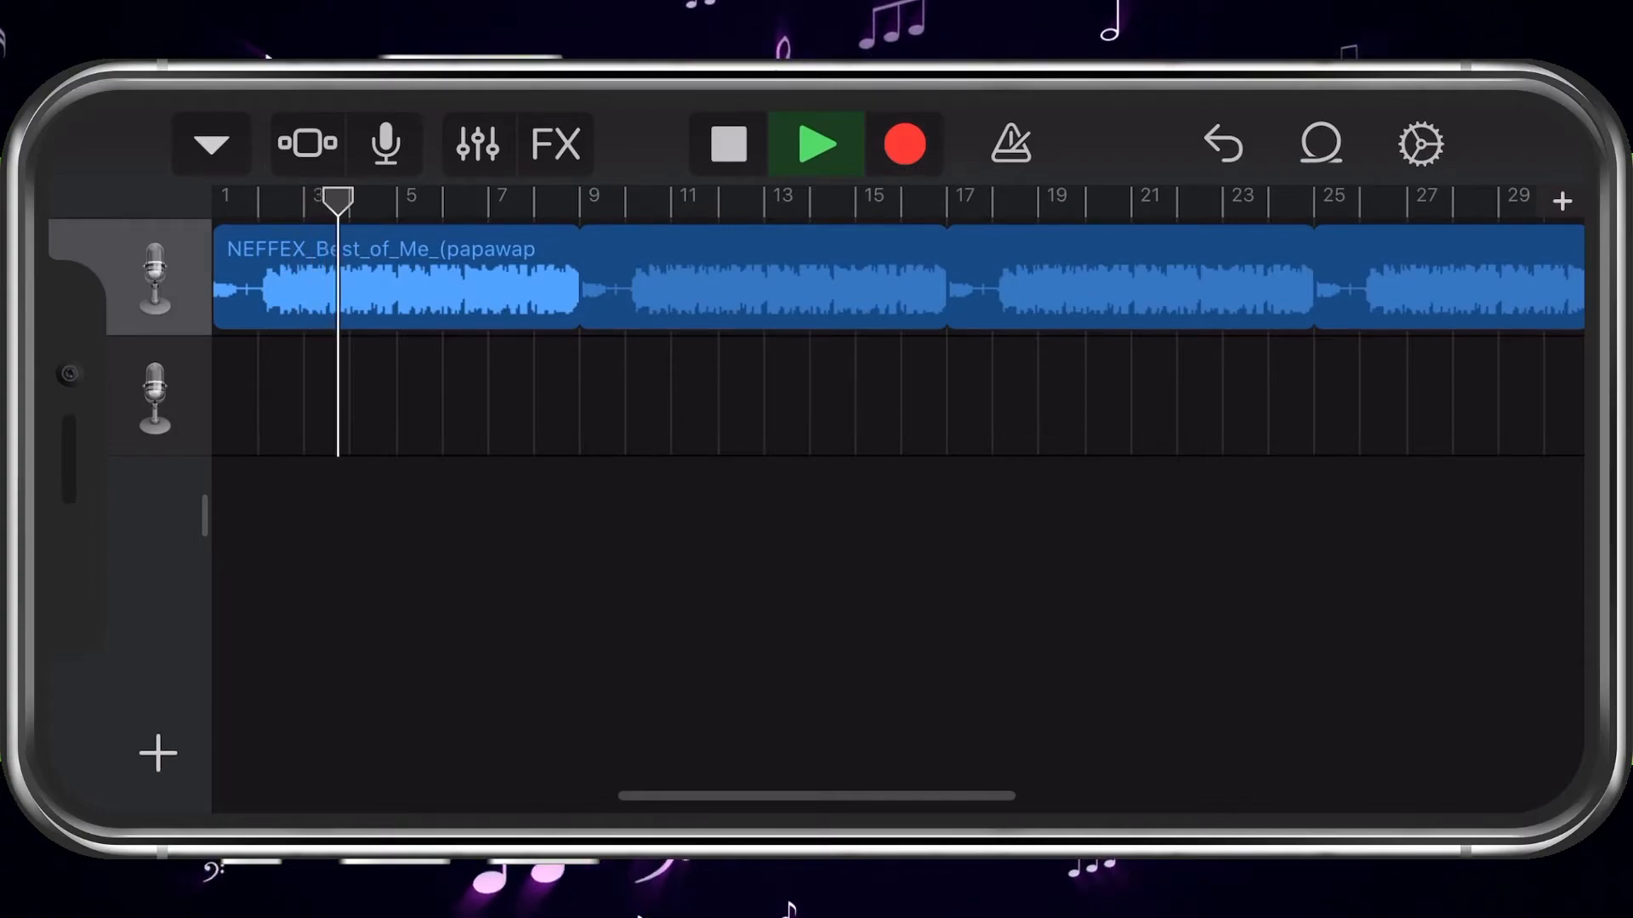
{"action": "left_click", "coordinate": [724, 143]}
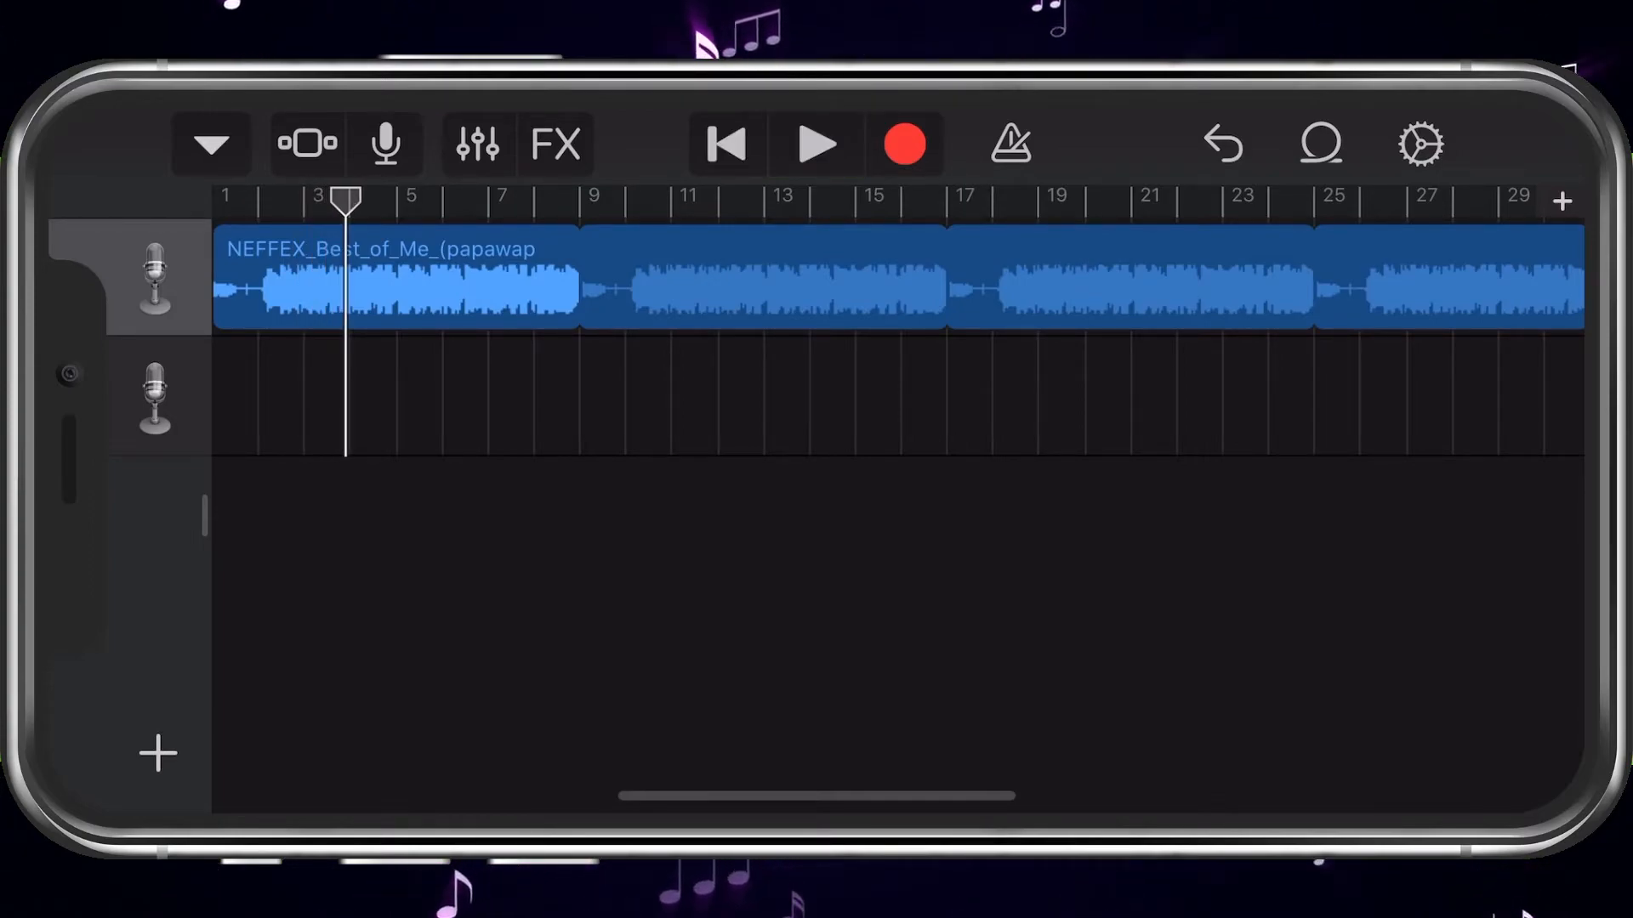
{"action": "left_click", "coordinate": [211, 144]}
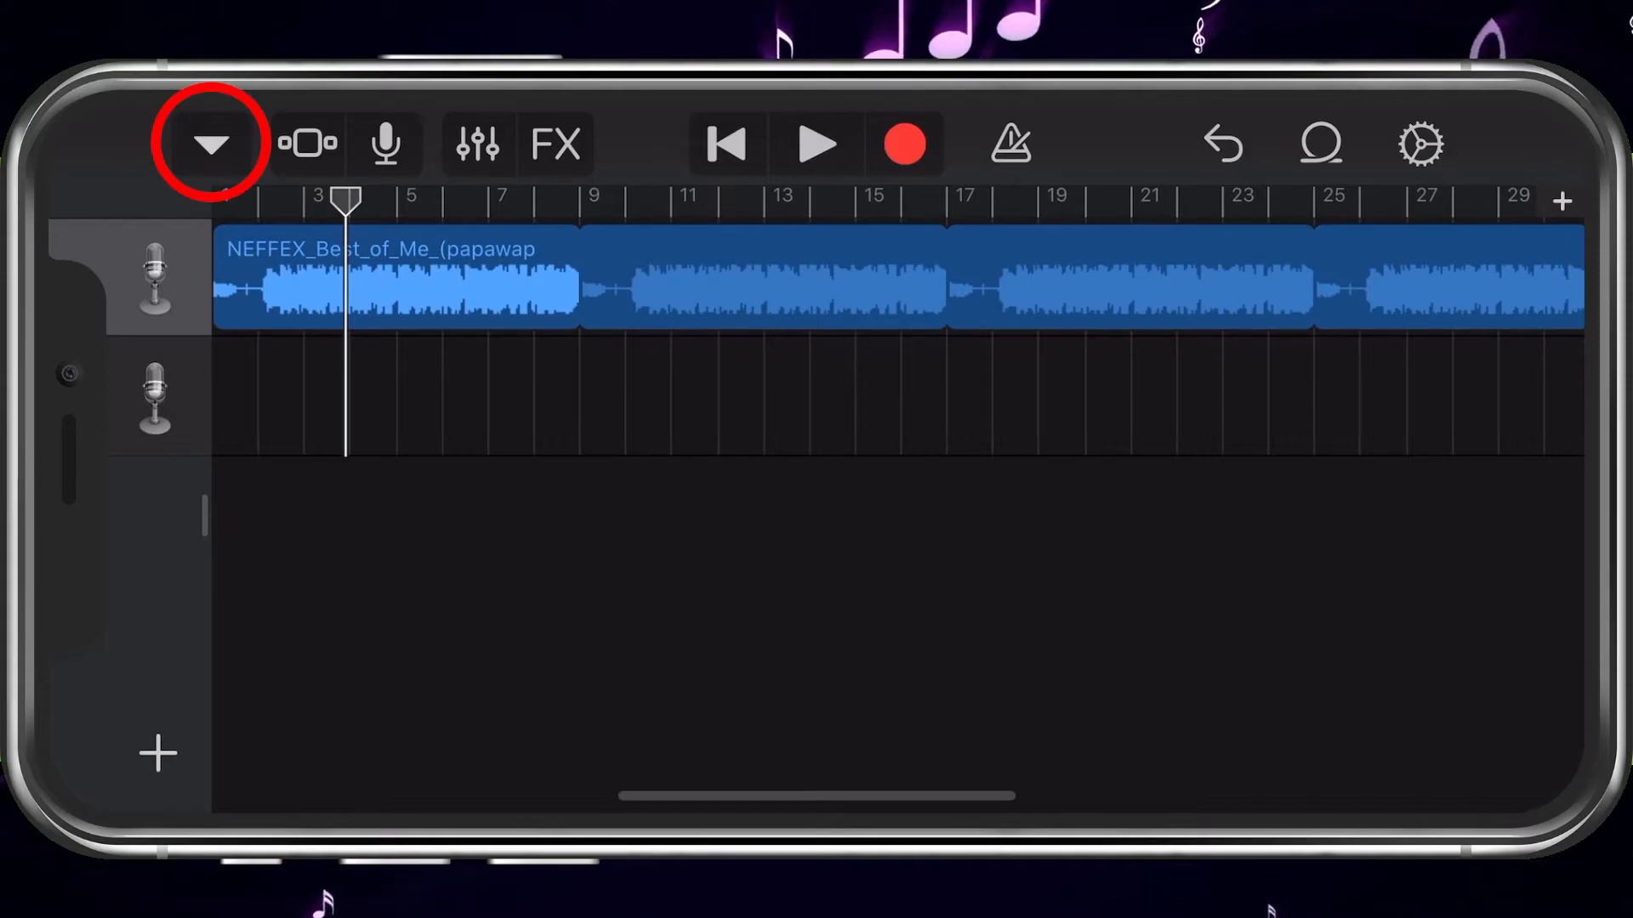
{"action": "left_click", "coordinate": [211, 143]}
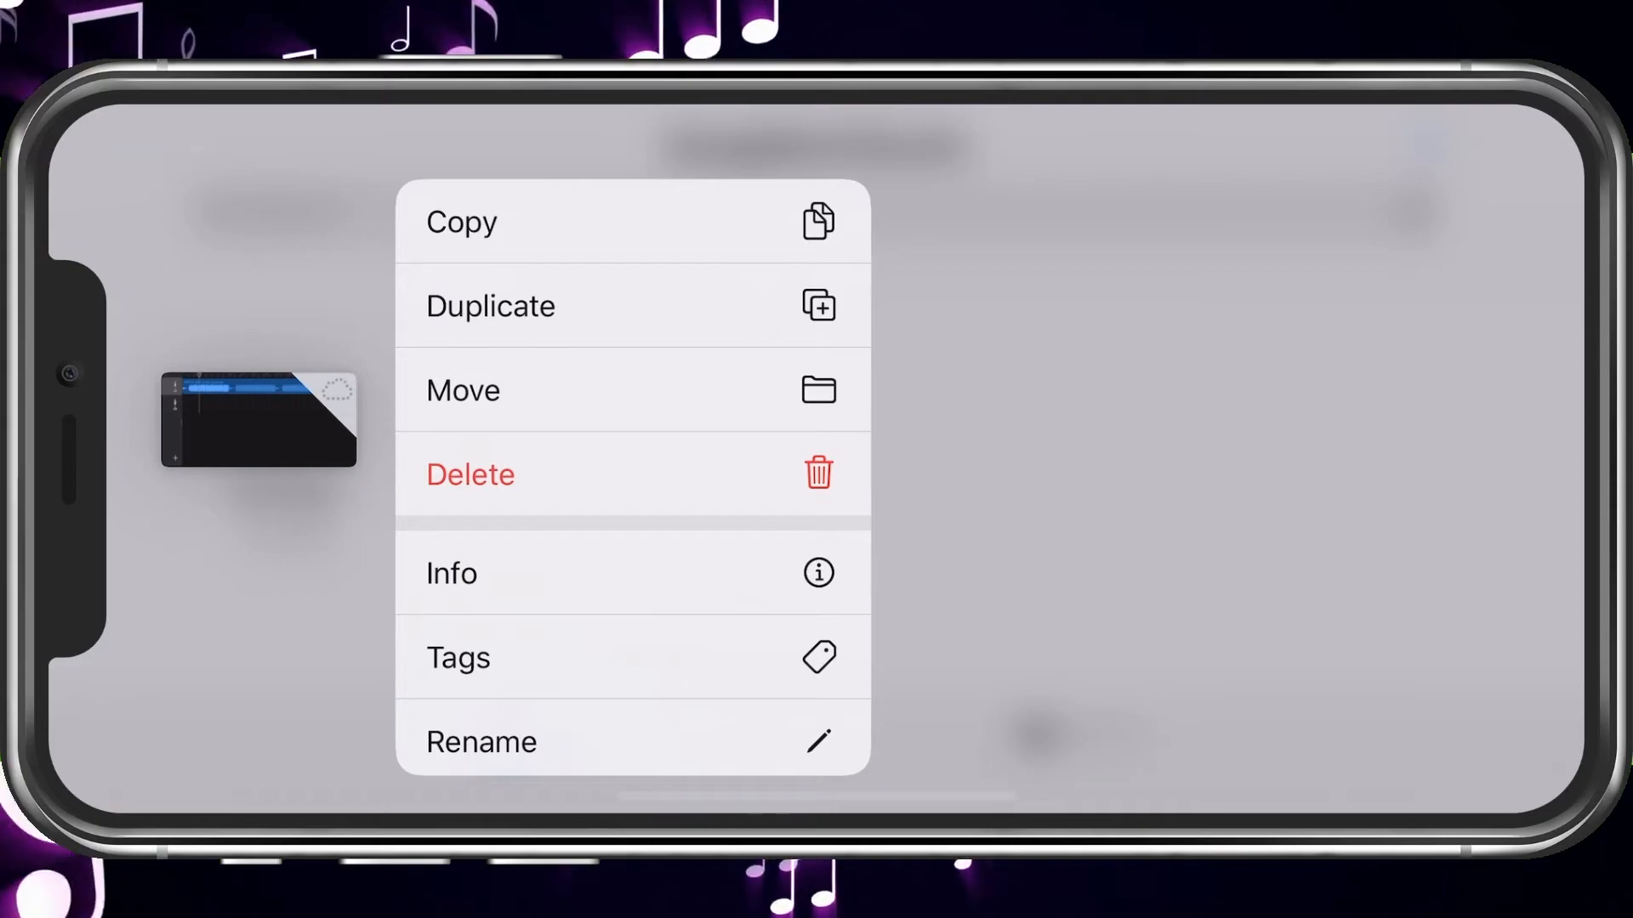
Share My Song as a Ringtone, accepting automatic shortening to 30 seconds
{"action": "scroll", "scroll_direction": "down", "scroll_amount": 3}
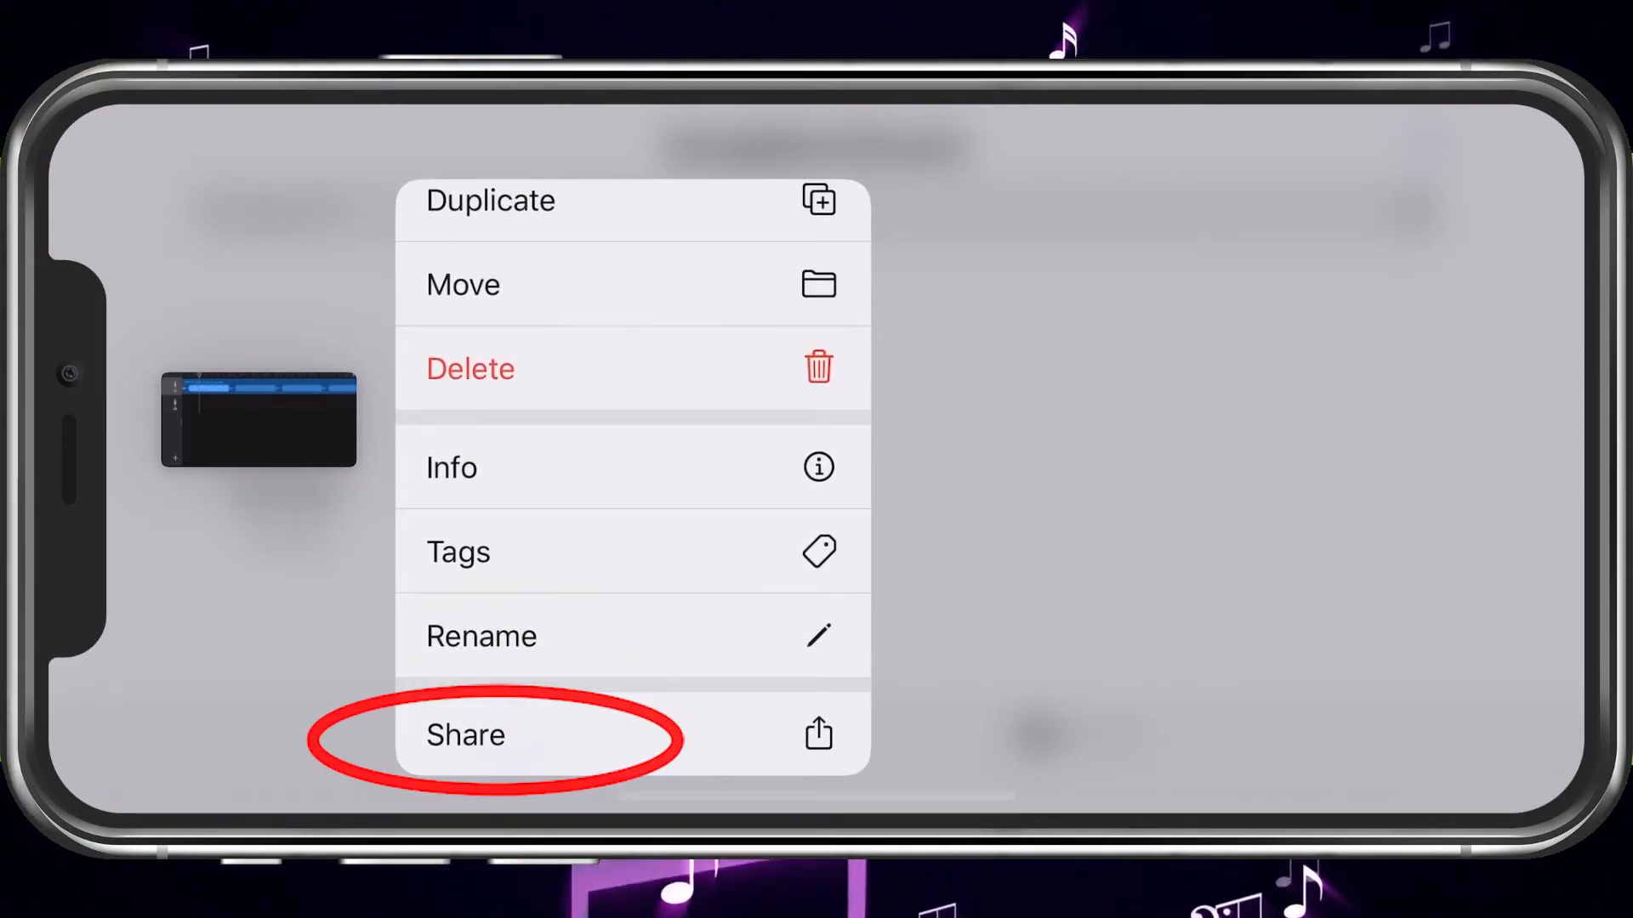
{"action": "left_click", "coordinate": [464, 735]}
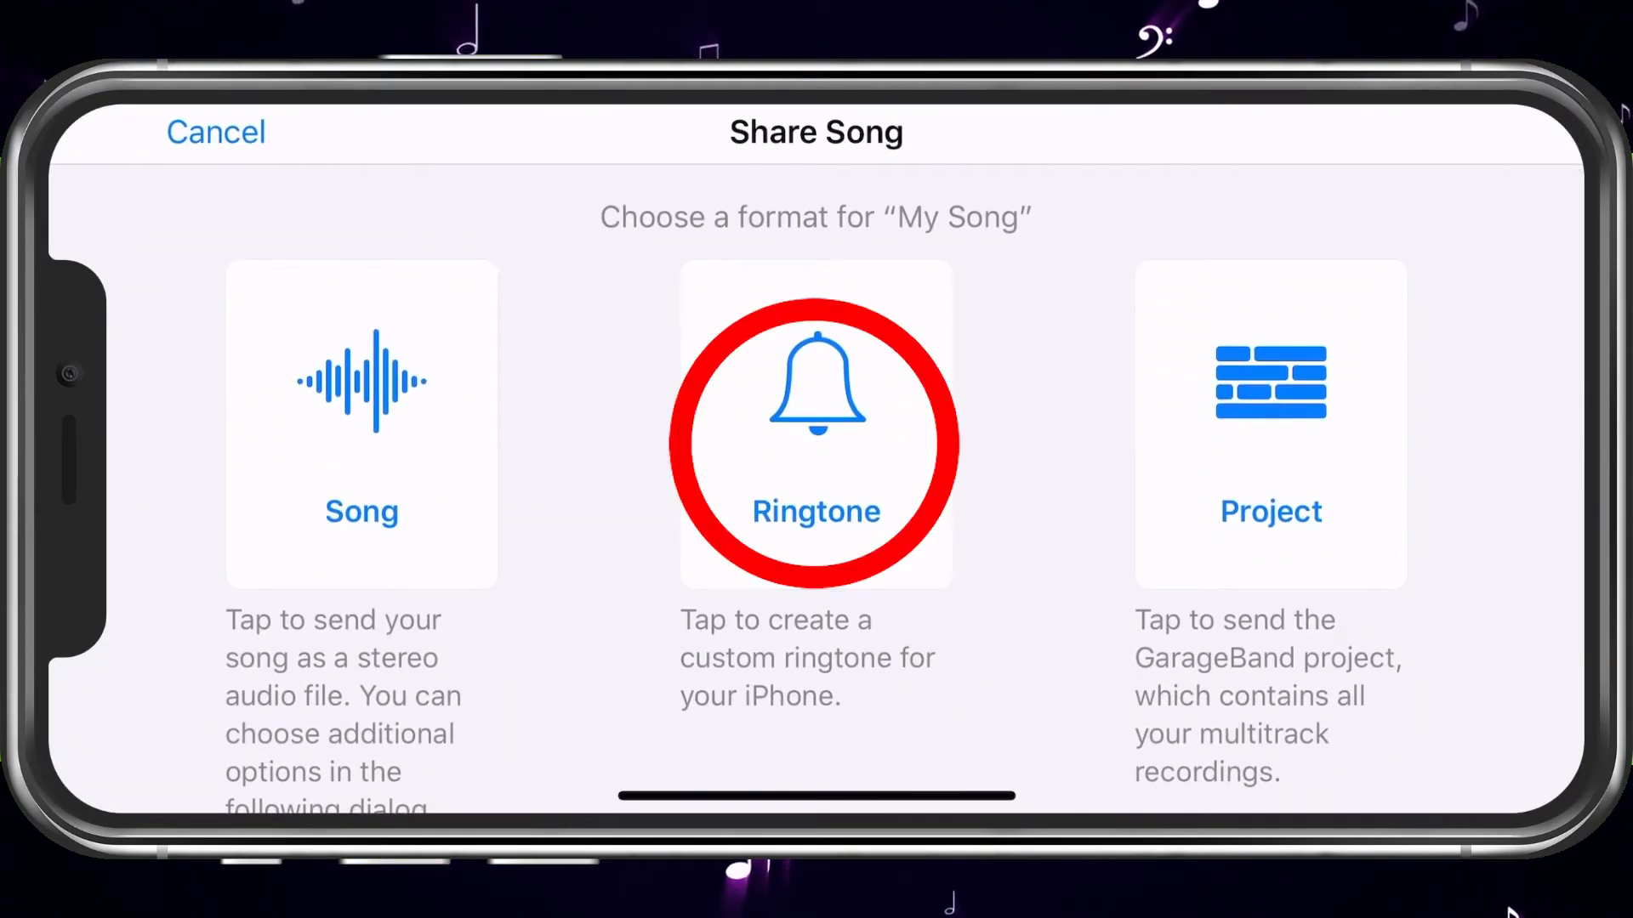
{"action": "left_click", "coordinate": [817, 418]}
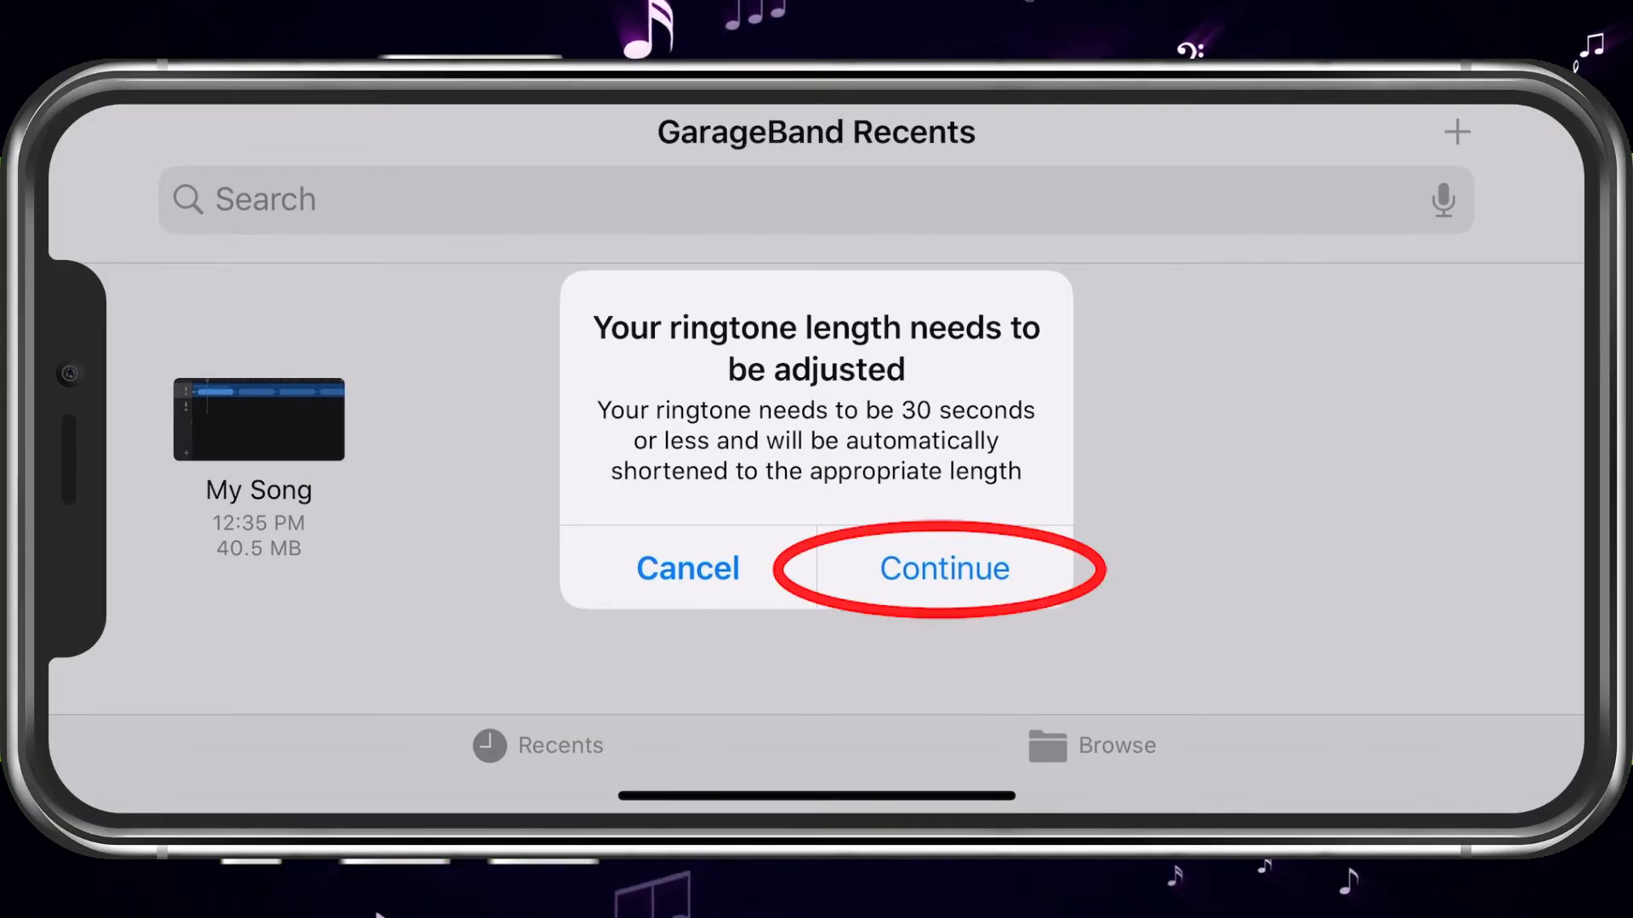
{"action": "left_click", "coordinate": [943, 568]}
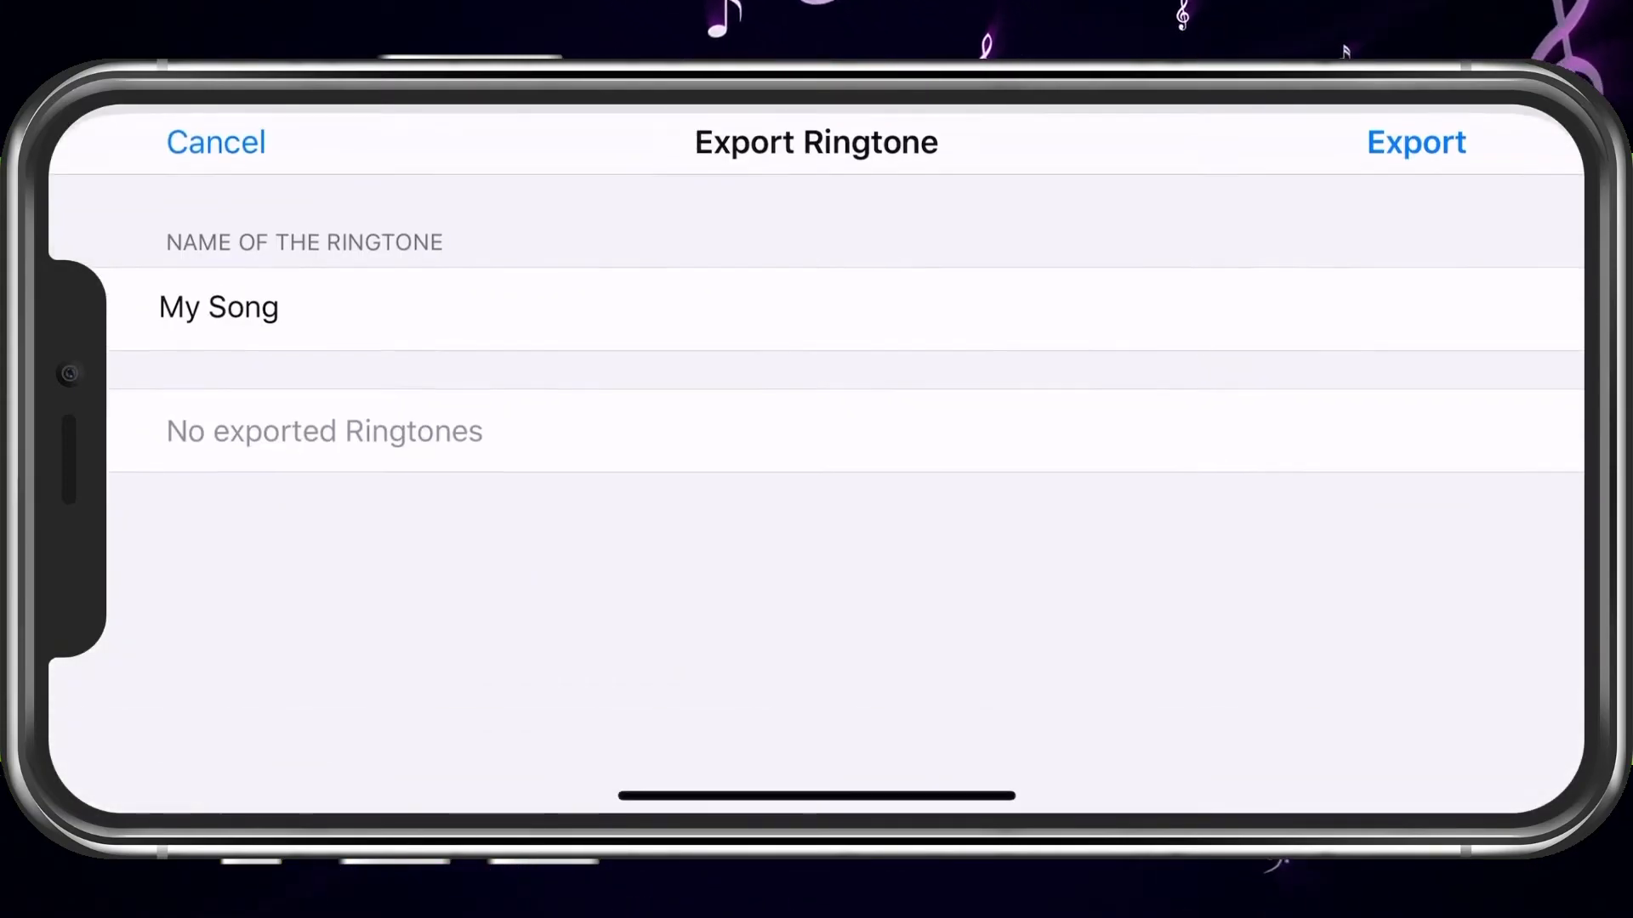
Name the ringtone 'NEFFEX - Best Of Me' and export it
{"action": "left_click", "coordinate": [218, 302]}
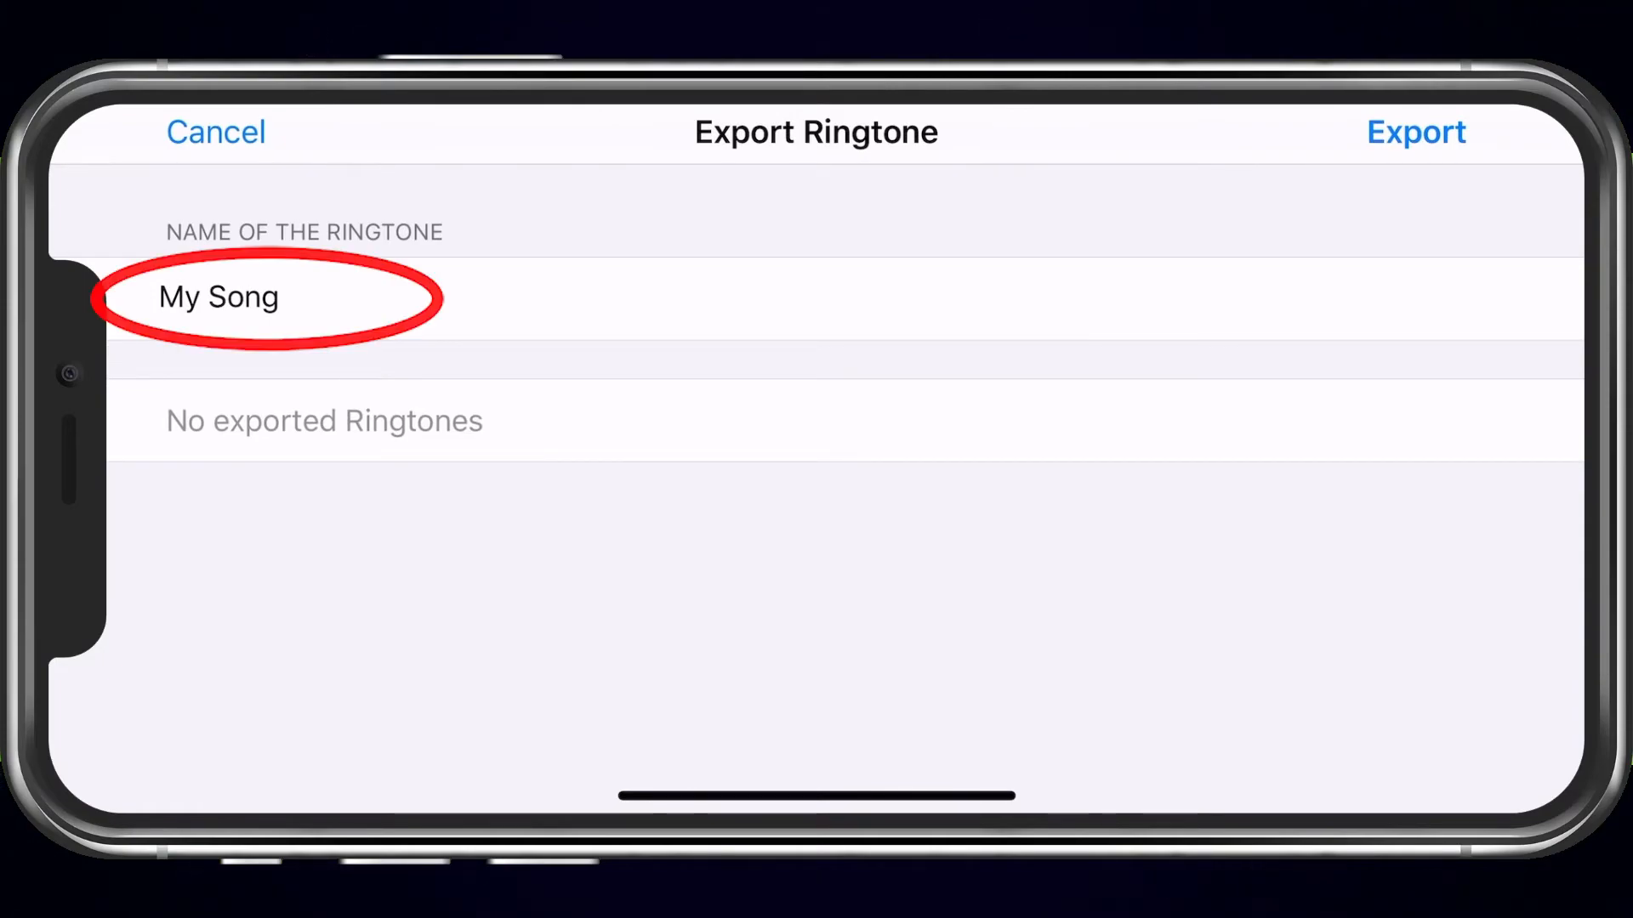
{"action": "left_click", "coordinate": [217, 298]}
{"action": "type", "text": "N"}
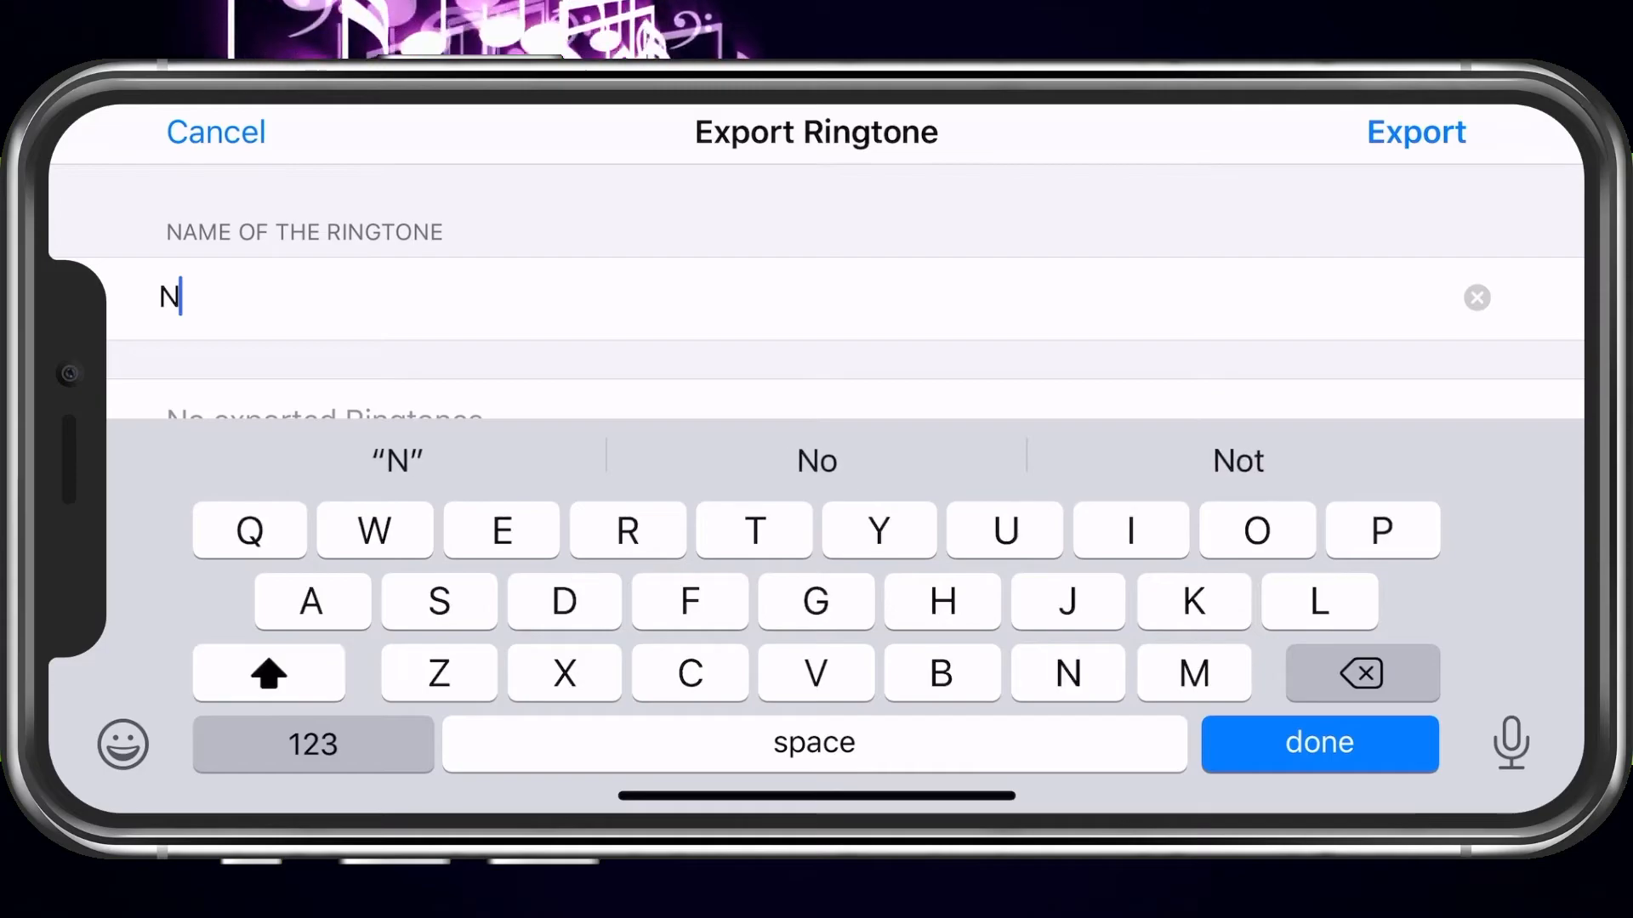
{"action": "left_click", "coordinate": [1318, 743]}
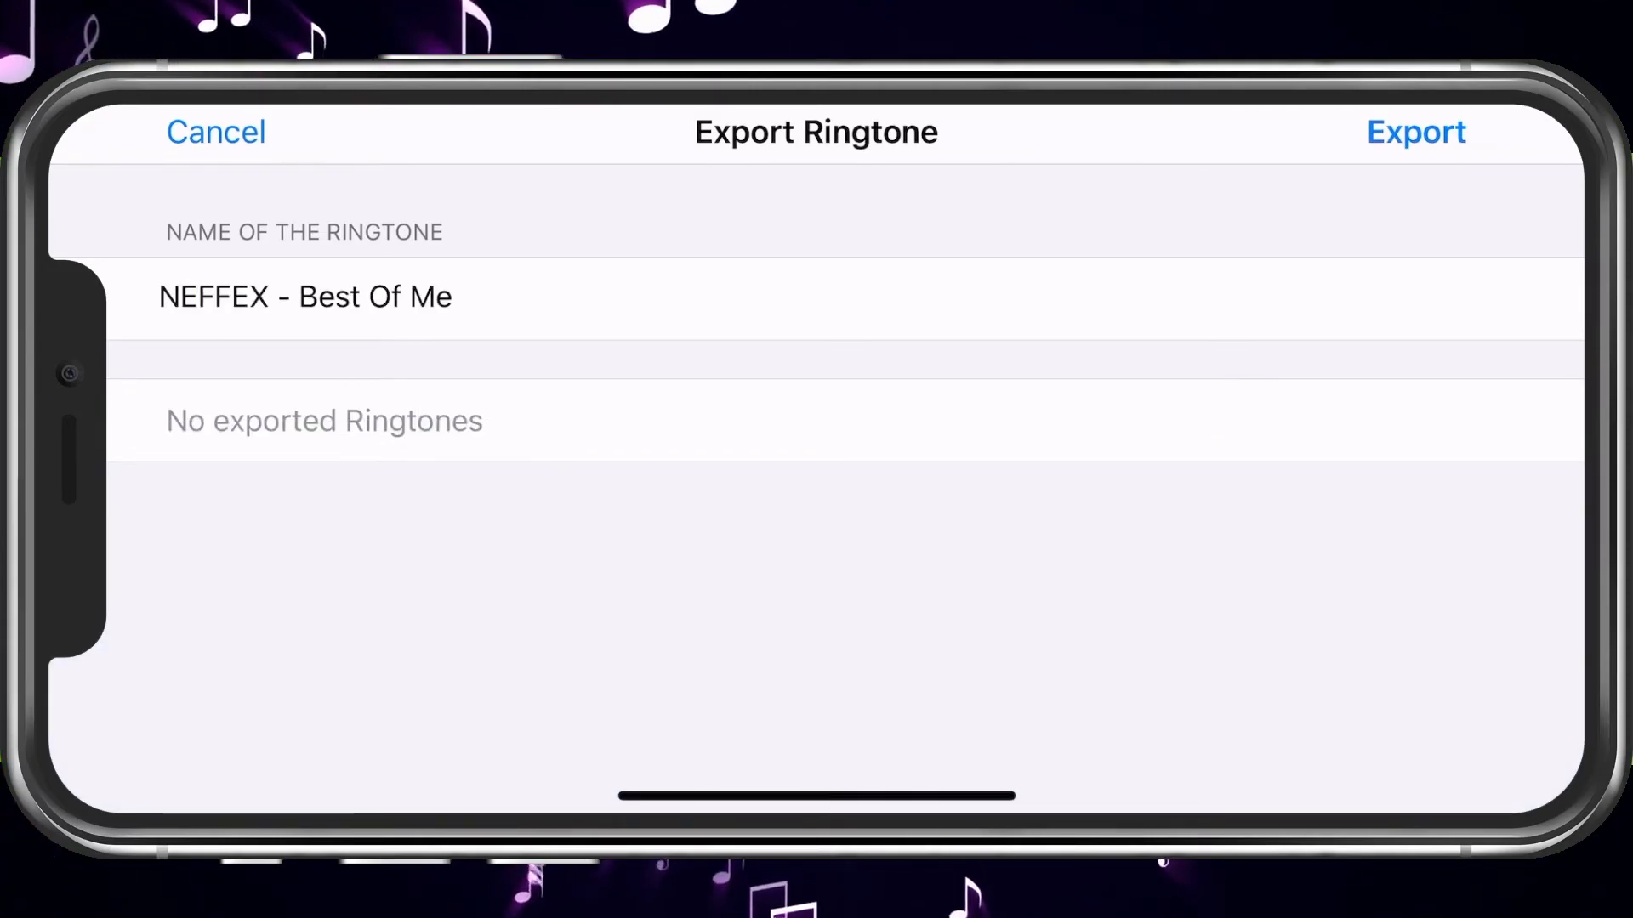
{"action": "left_click", "coordinate": [1415, 133]}
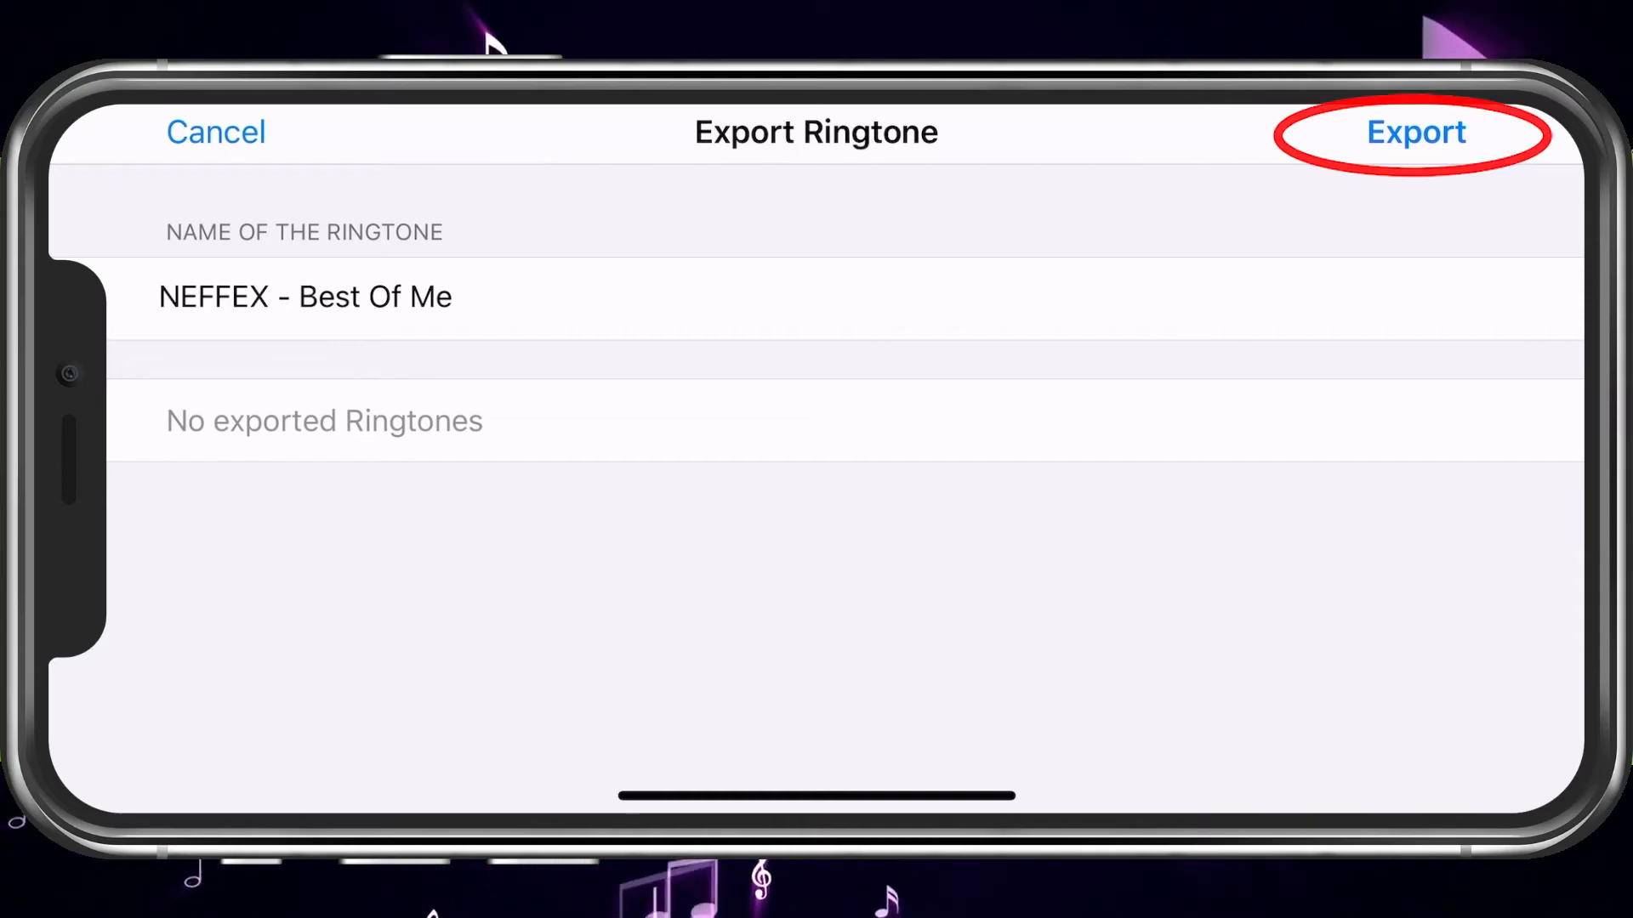
{"action": "left_click", "coordinate": [1418, 133]}
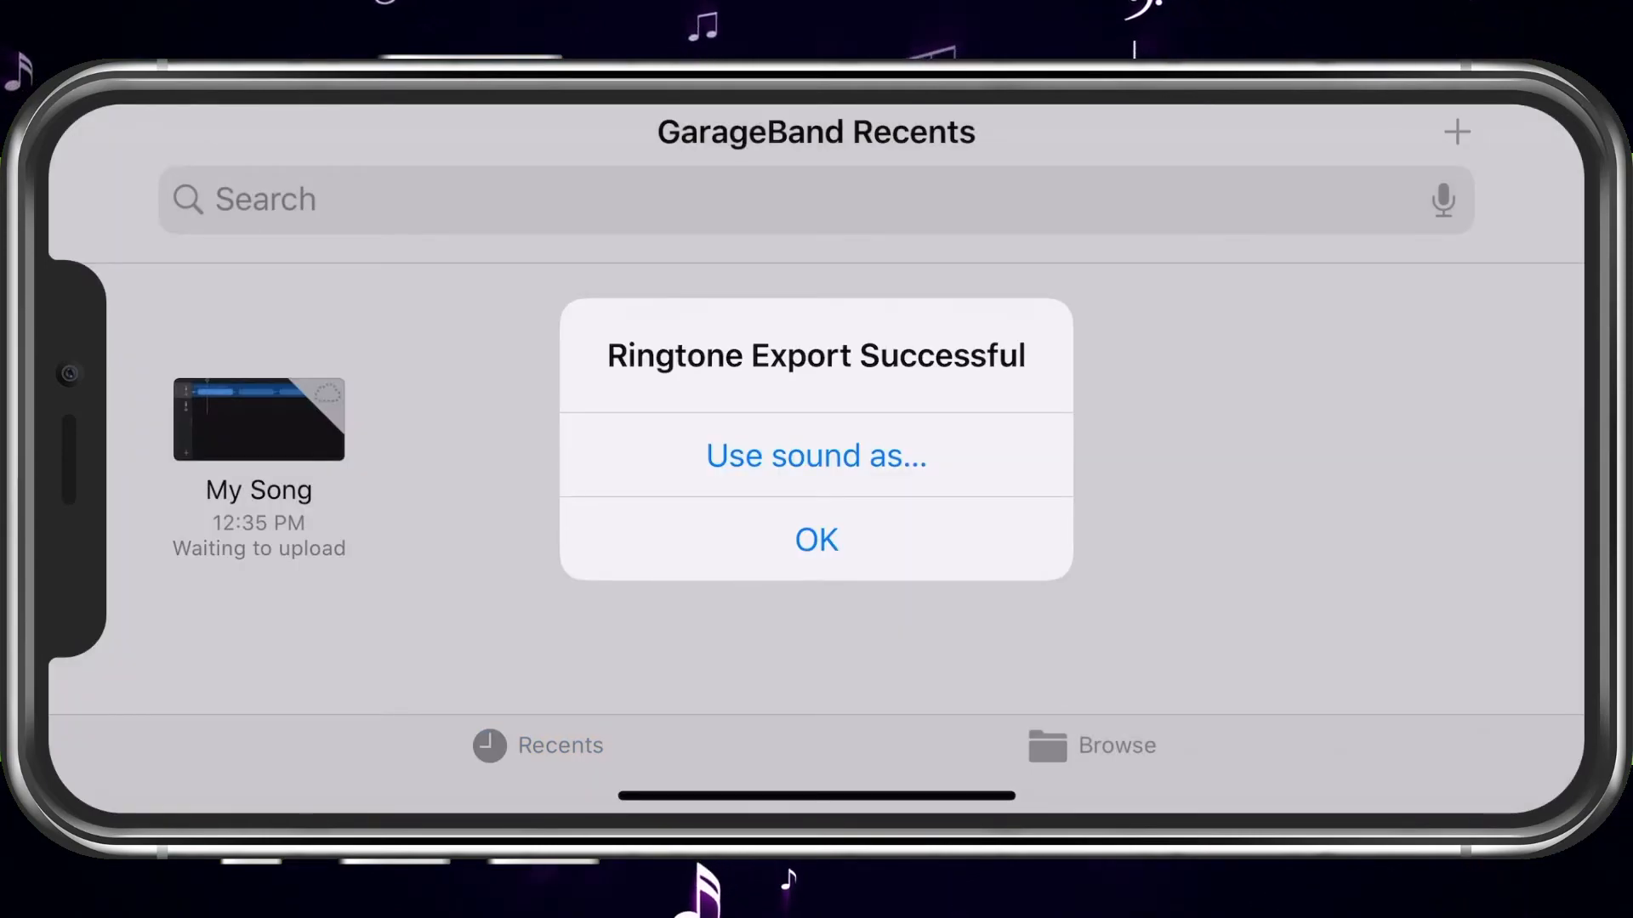
{"action": "left_click", "coordinate": [816, 540]}
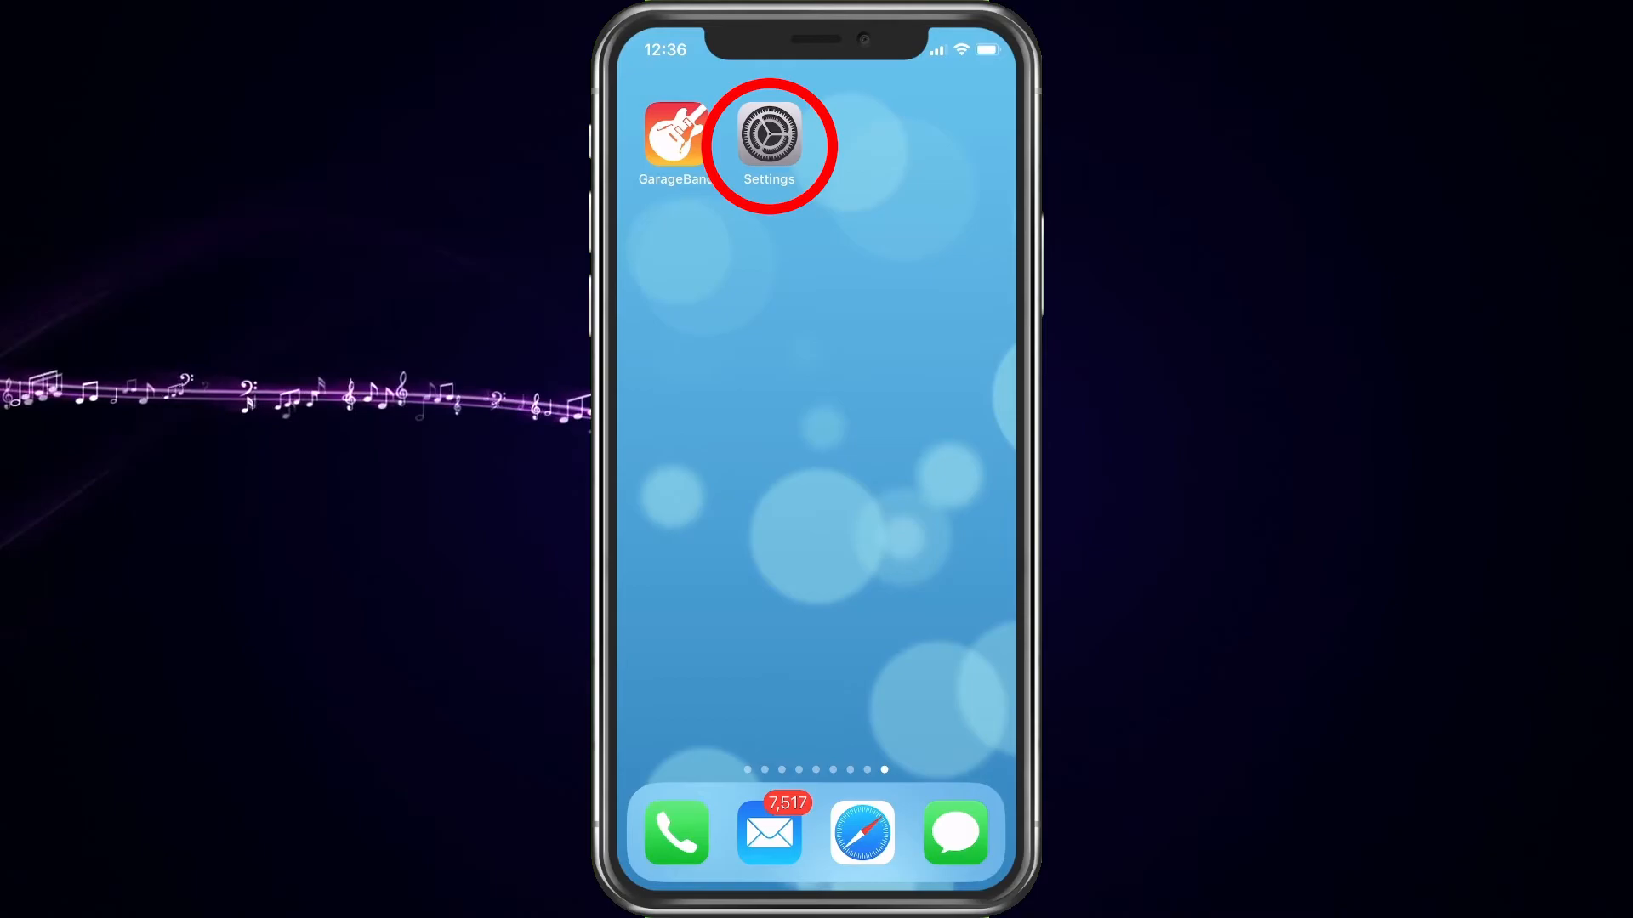
In Sounds & Haptics > Ringtone, select 'NEFFEX - Best Of Me' as the ringtone
{"action": "left_click", "coordinate": [769, 139]}
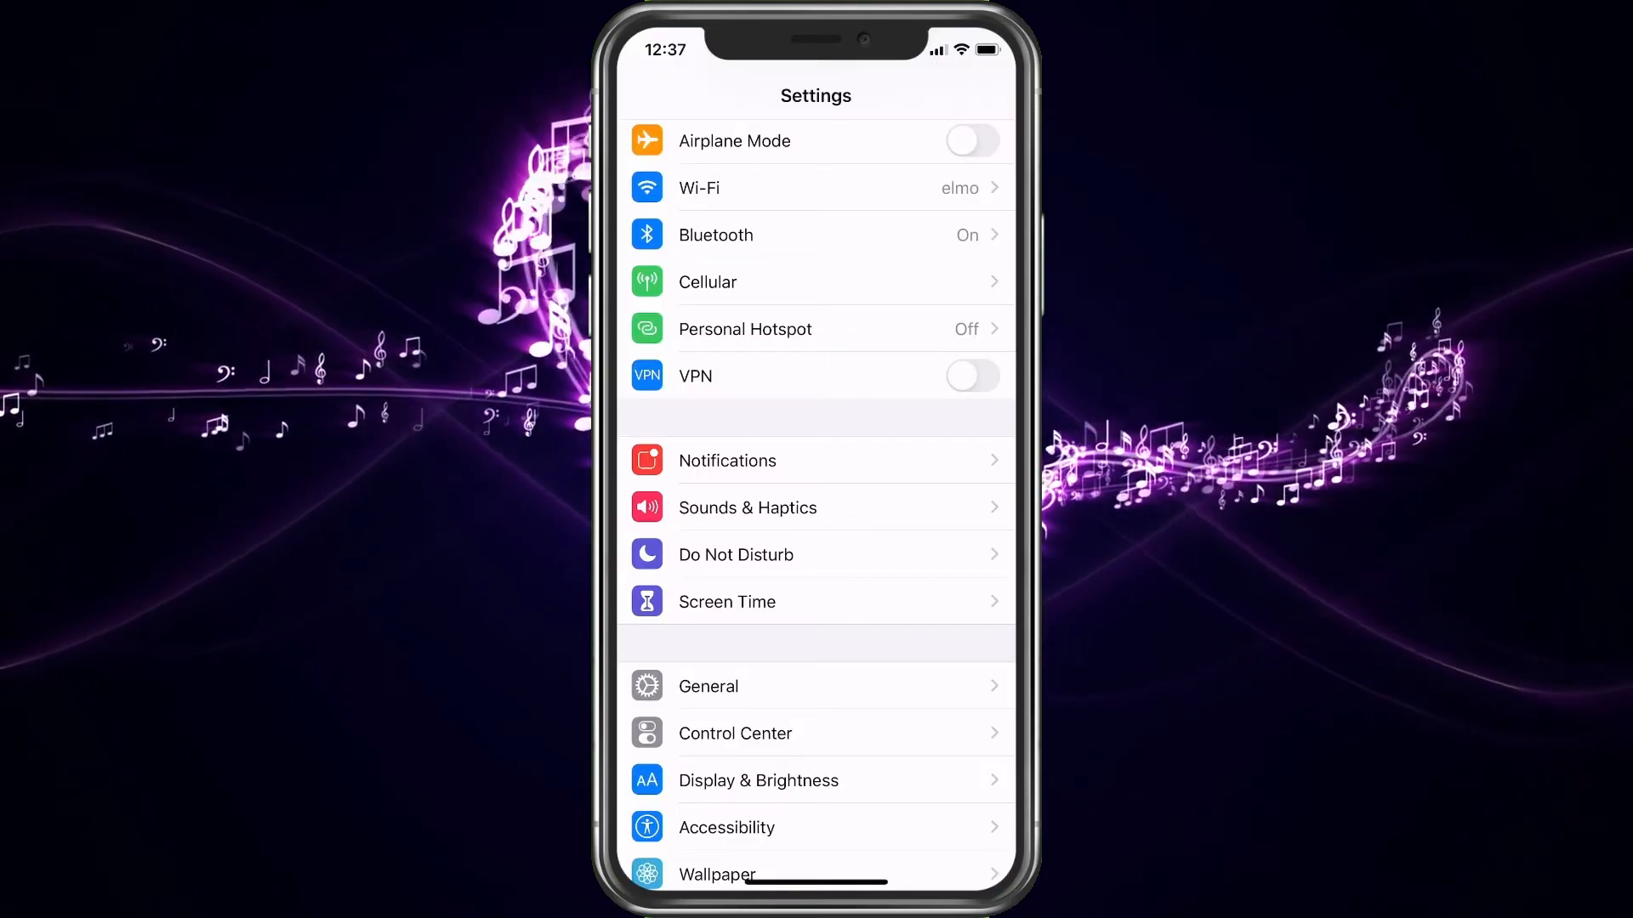
{"action": "left_click", "coordinate": [815, 507]}
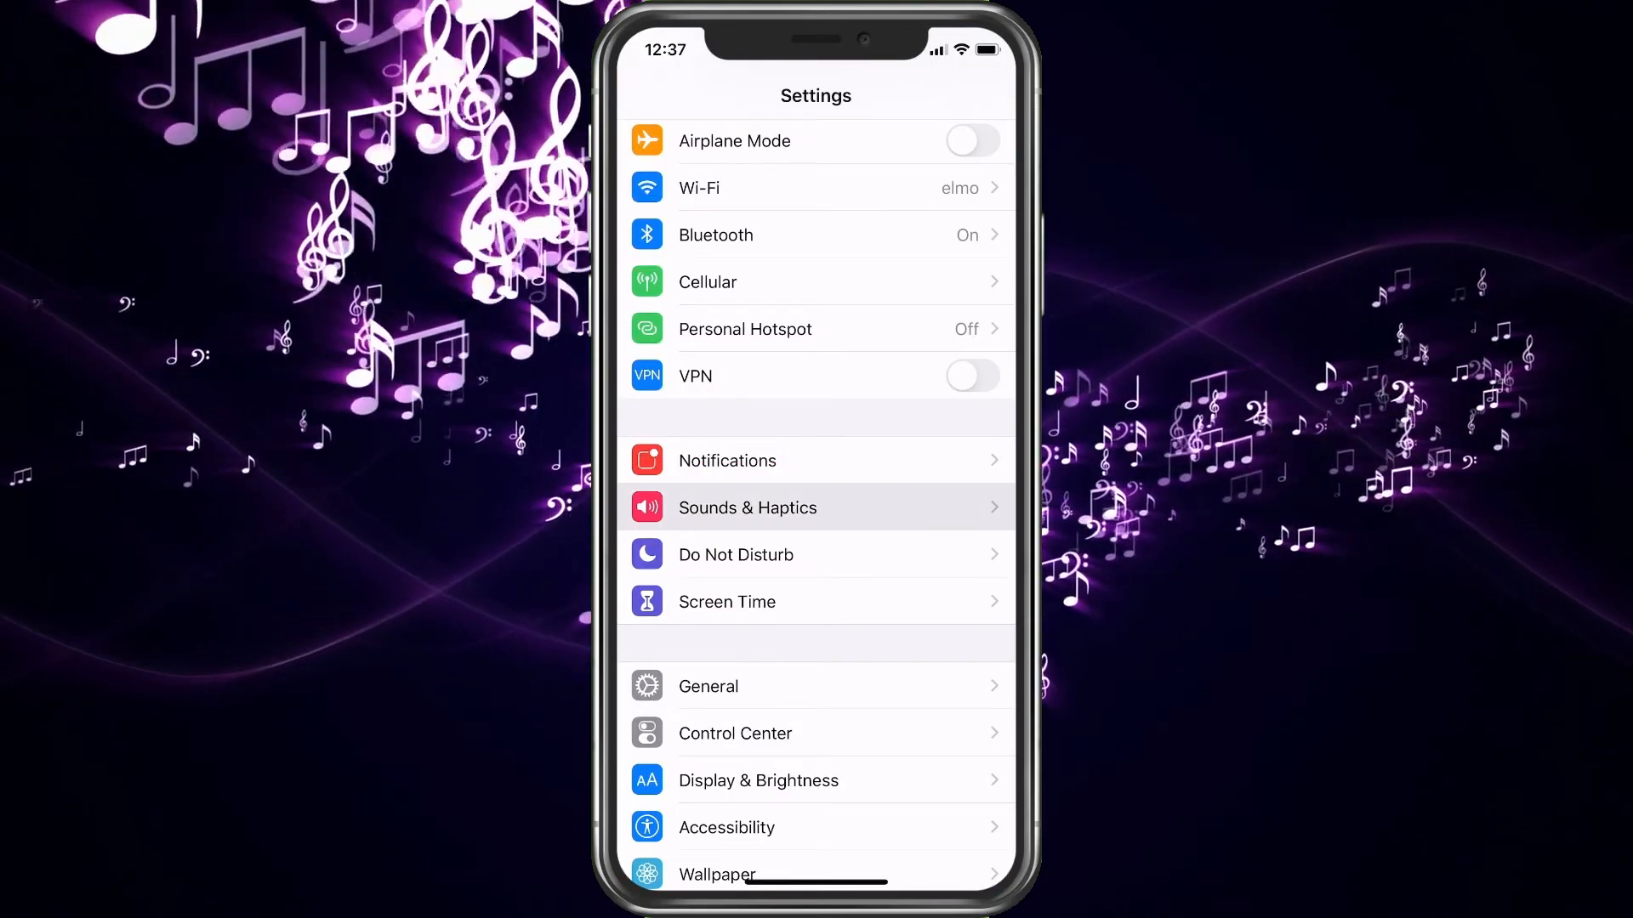
{"action": "left_click", "coordinate": [746, 507]}
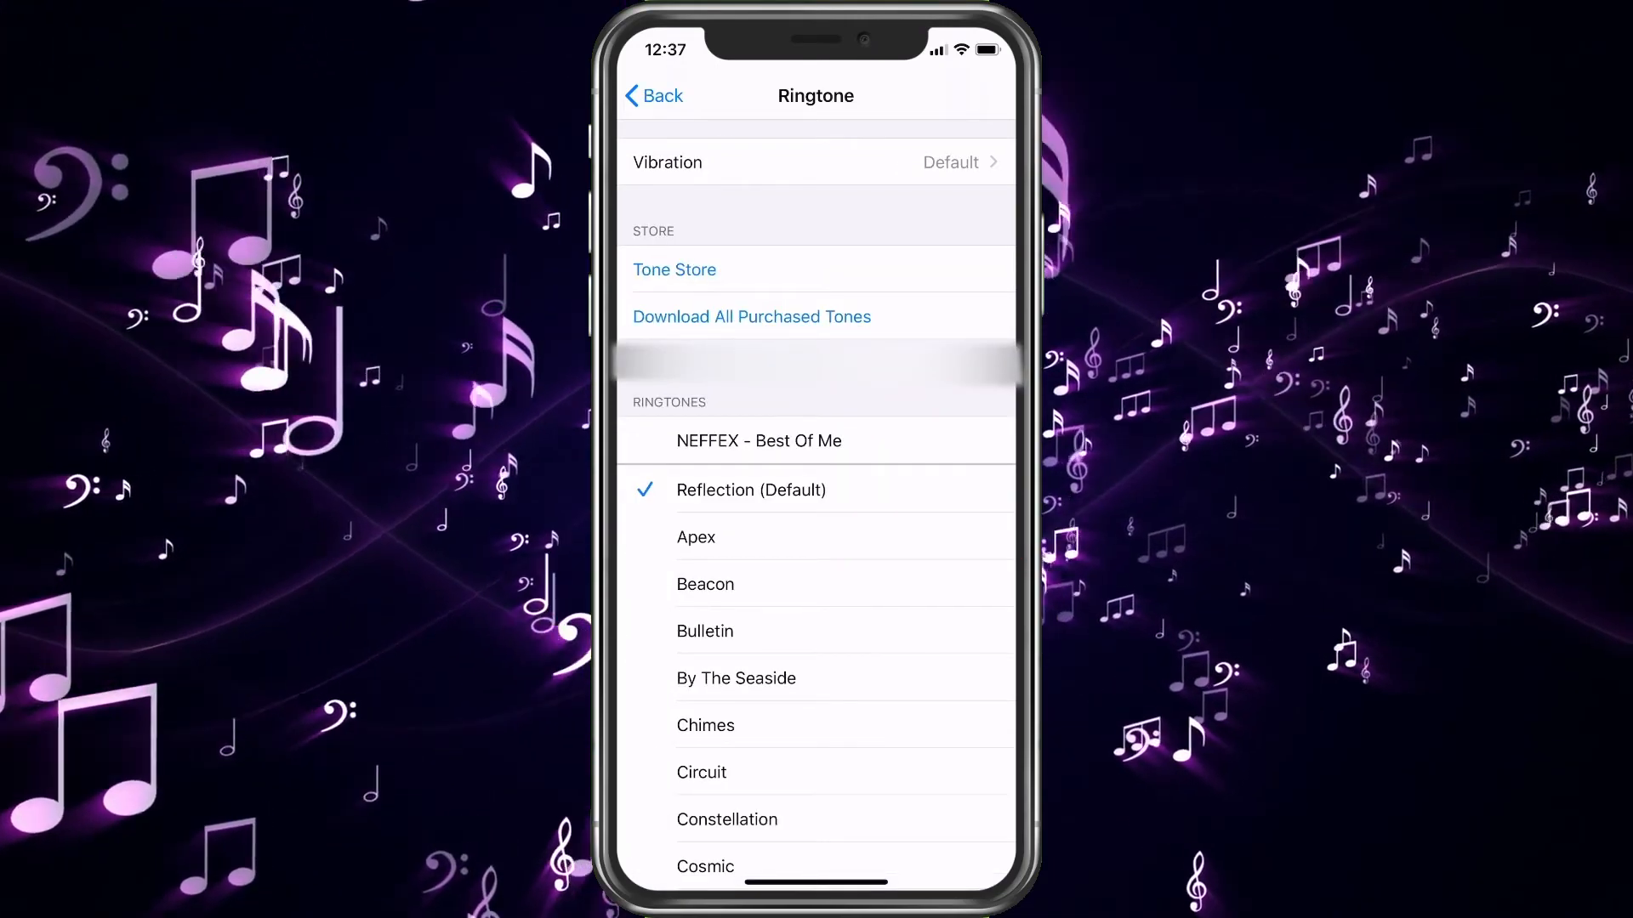
{"action": "left_click", "coordinate": [758, 440]}
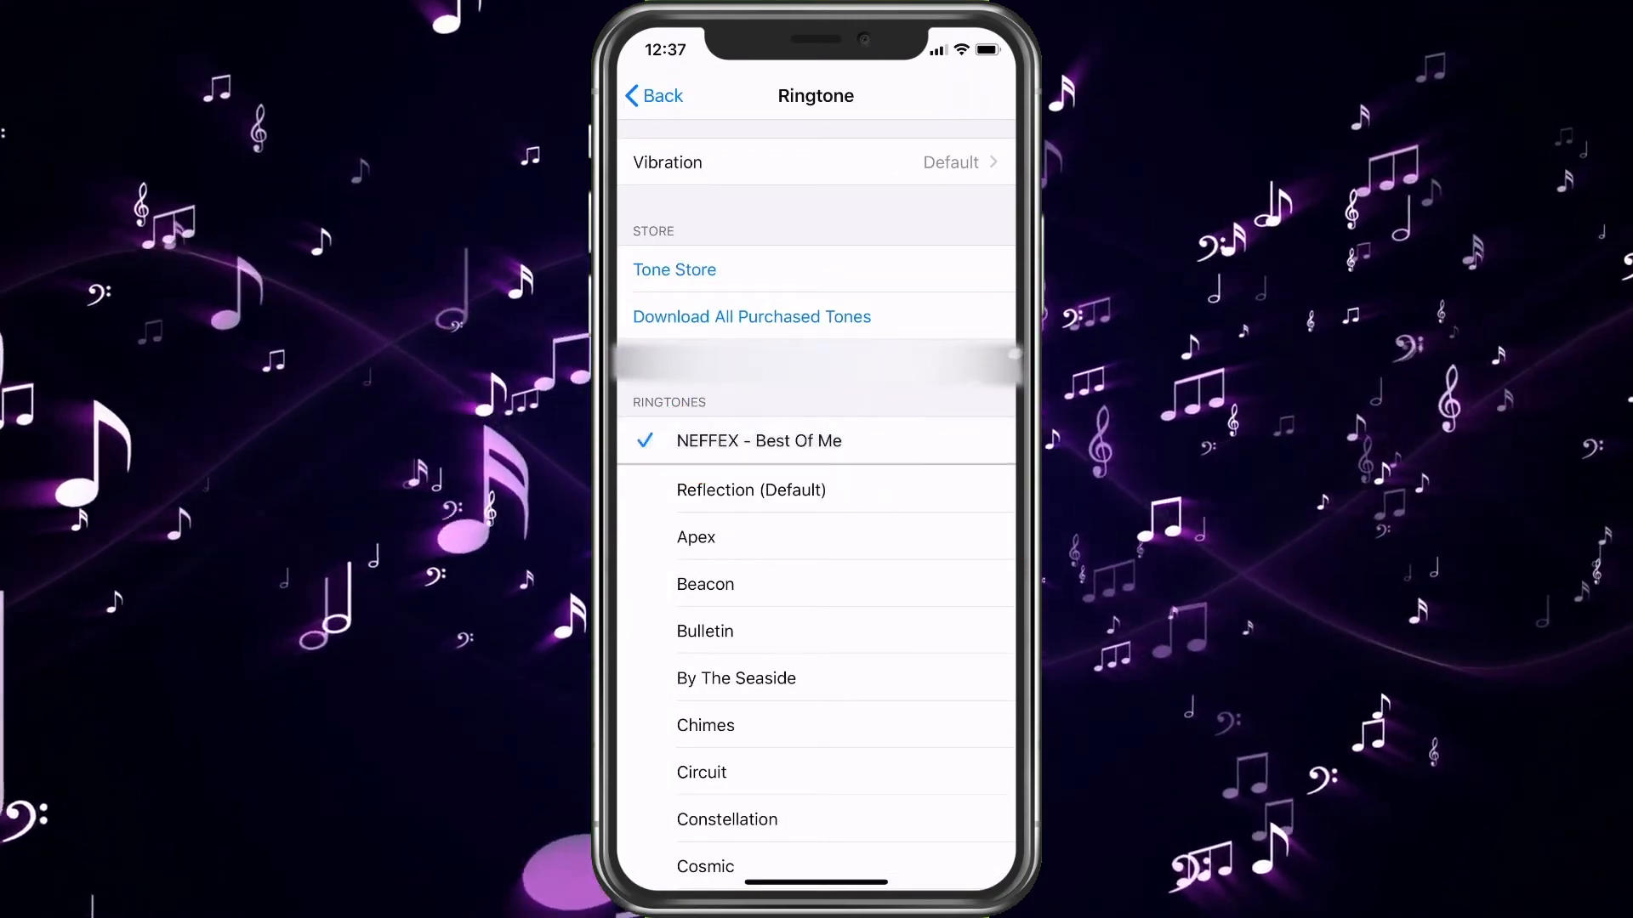